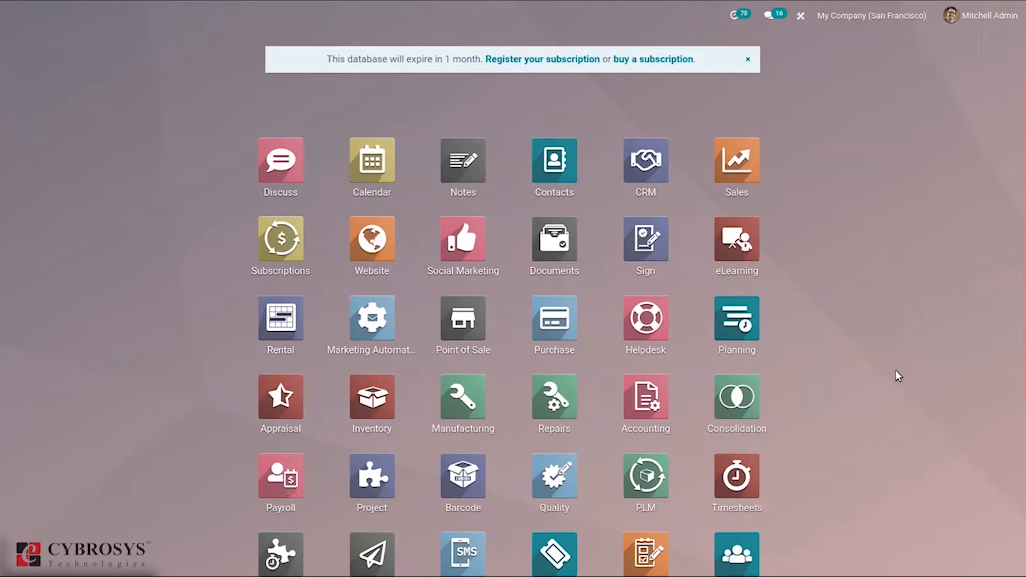
mouse_move(836, 424)
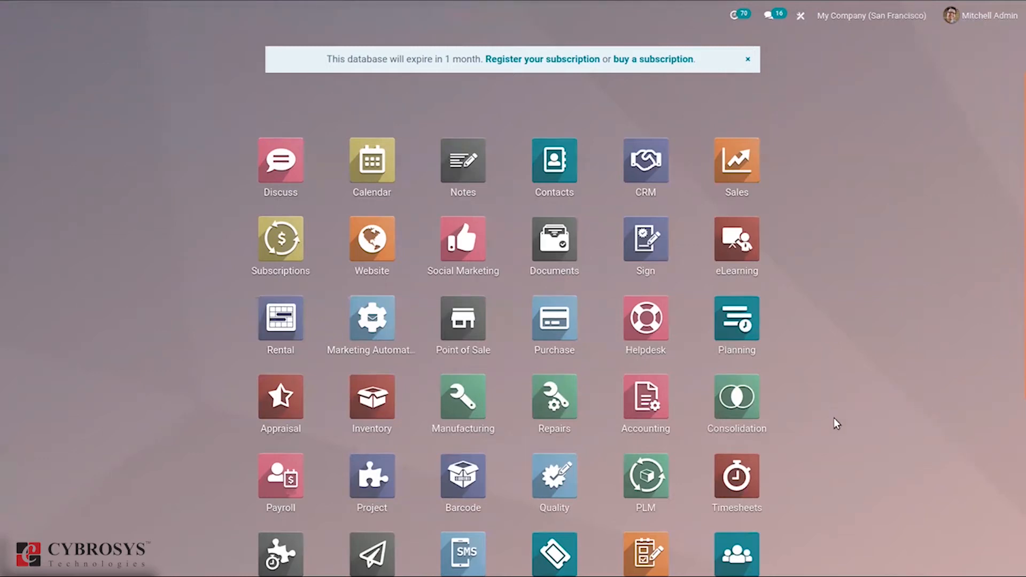
mouse_move(902, 360)
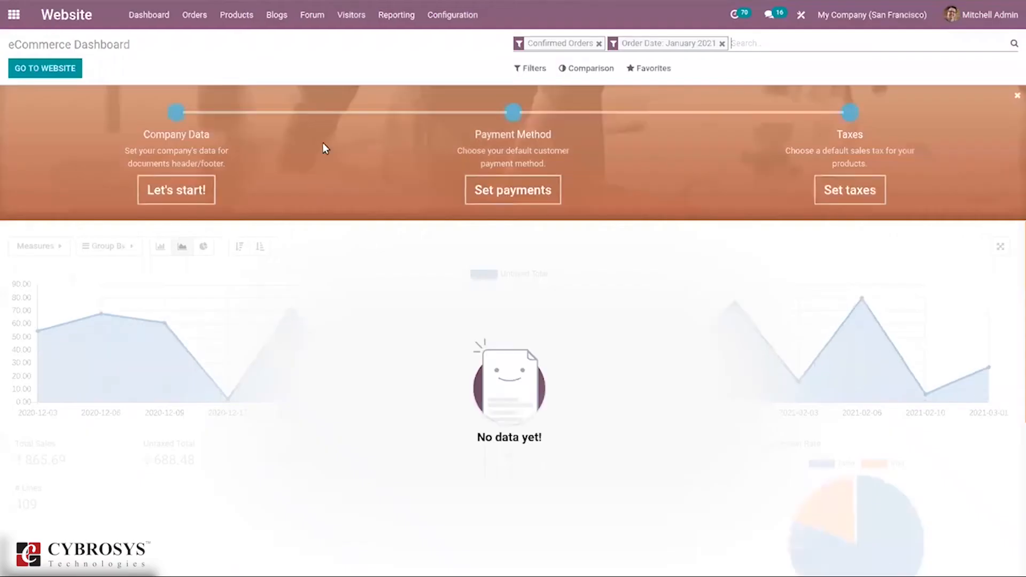
click(451, 14)
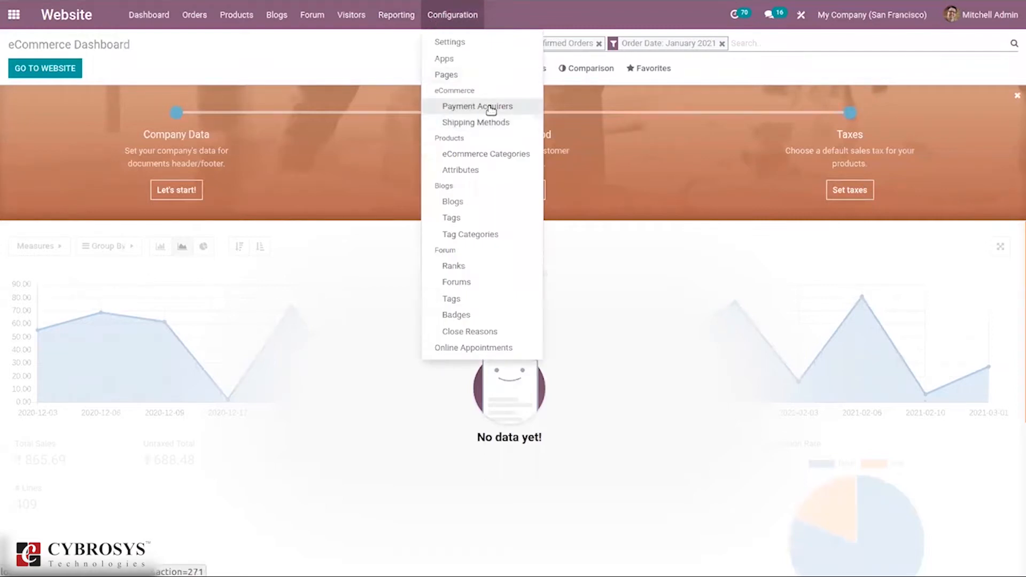
mouse_move(477, 104)
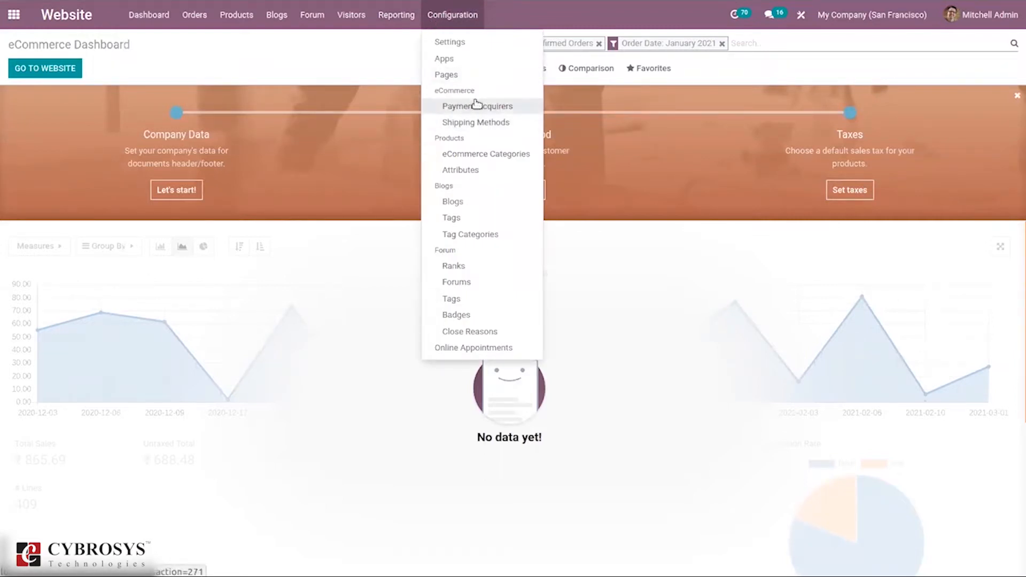
click(450, 42)
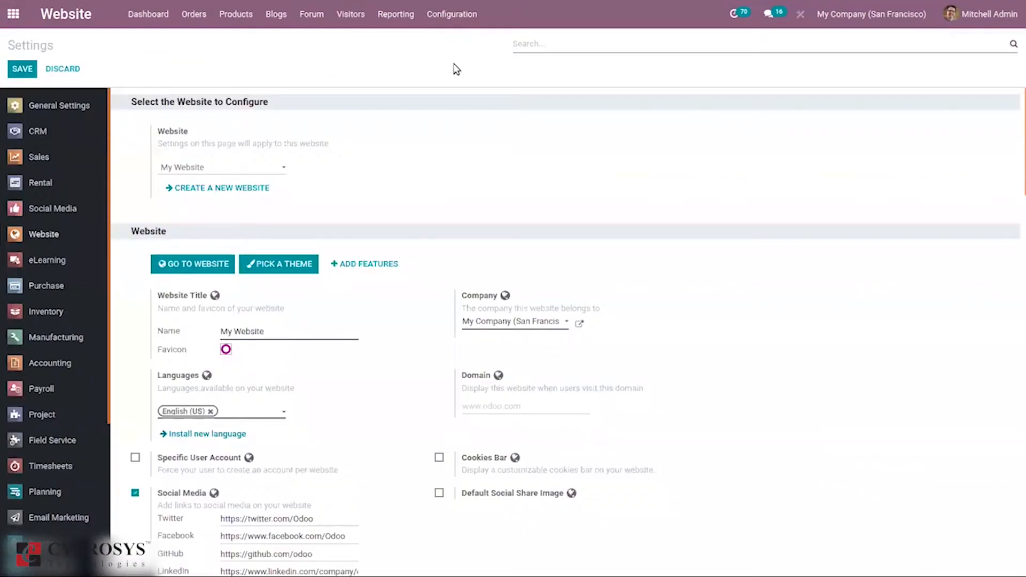
text(paymen)
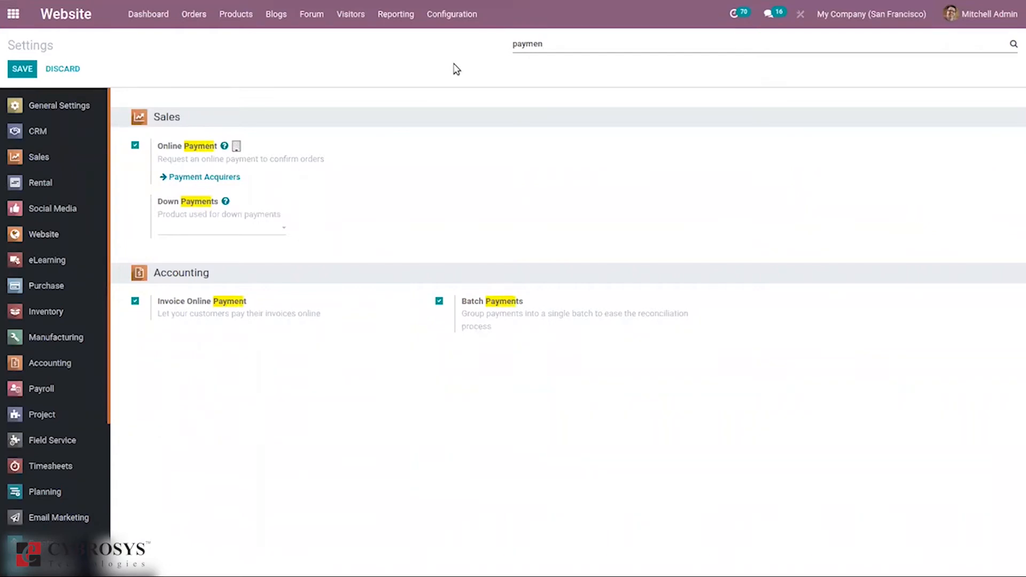
key(Backspace)
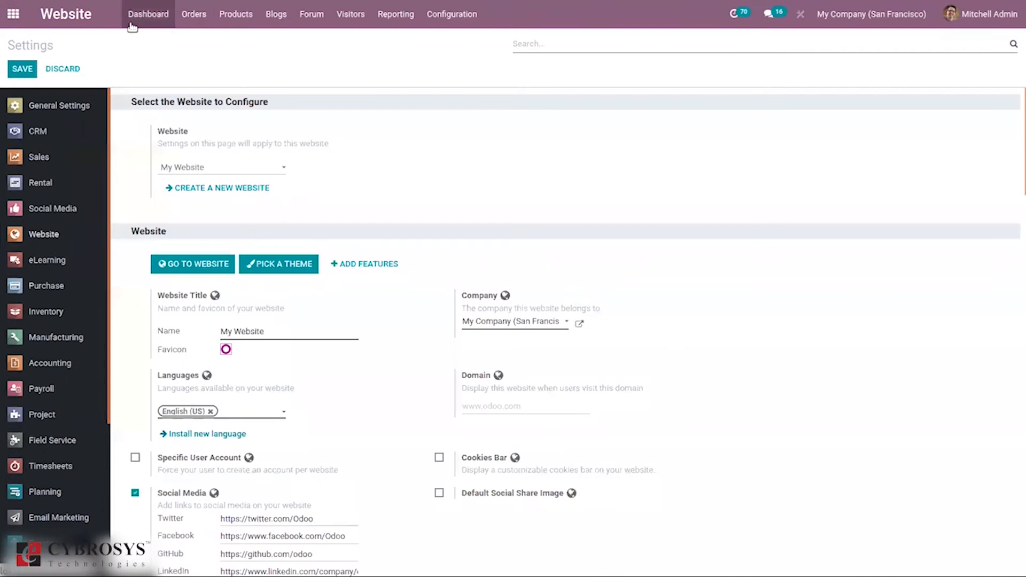
mouse_move(146, 40)
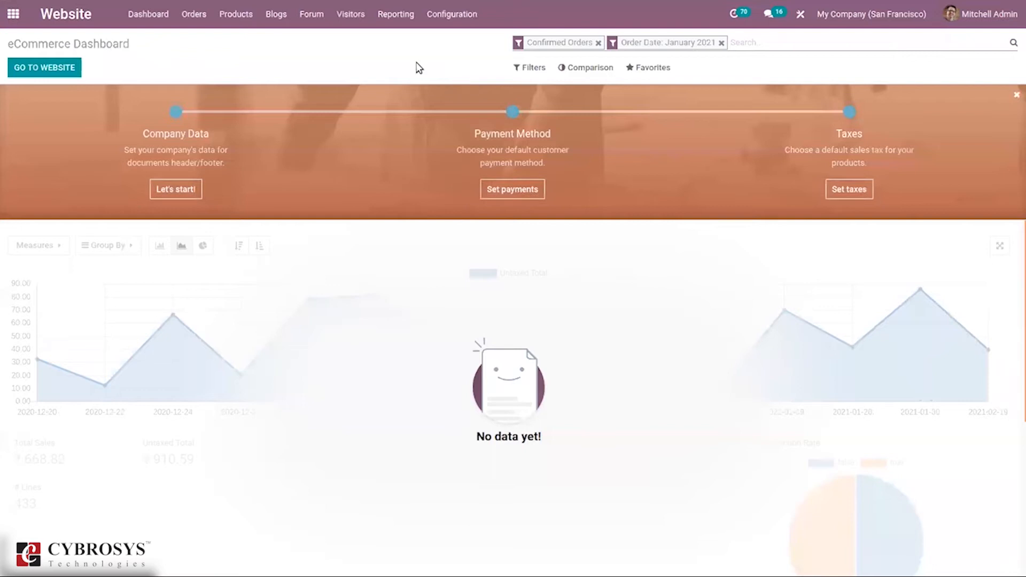
mouse_move(451, 14)
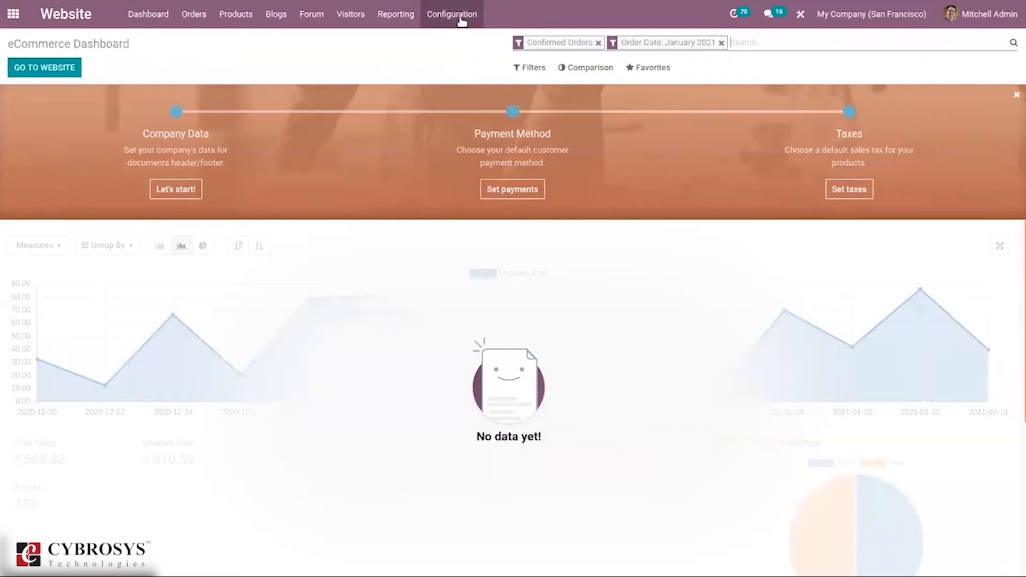
Filter the website settings by searching 'payme' to show the payment options.
click(451, 14)
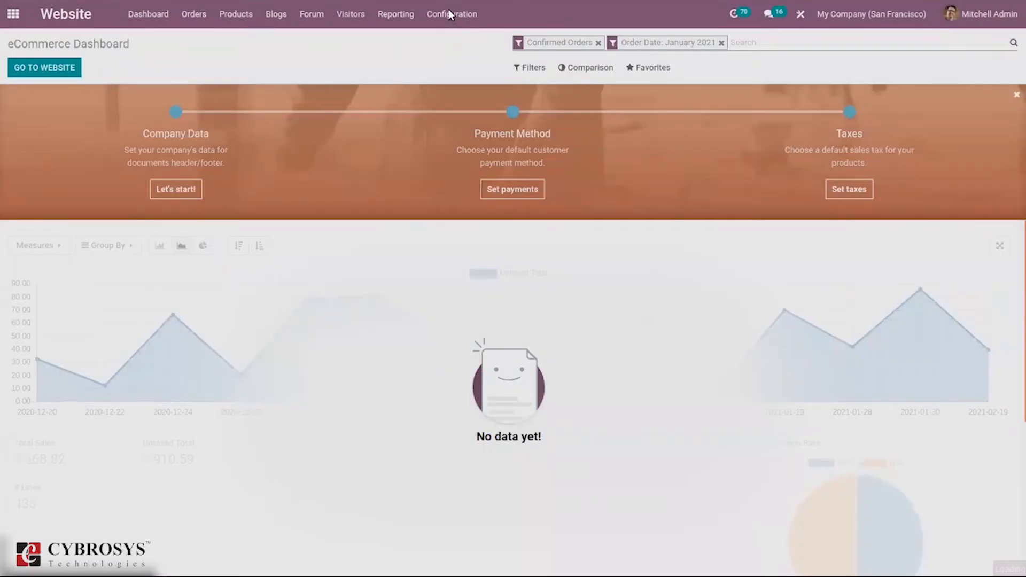
click(452, 13)
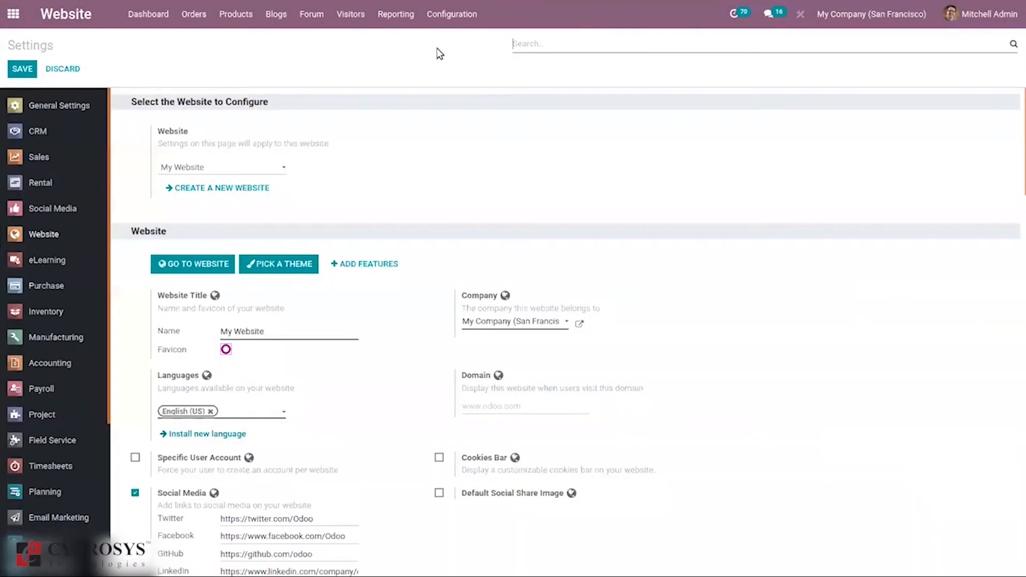
text(payme)
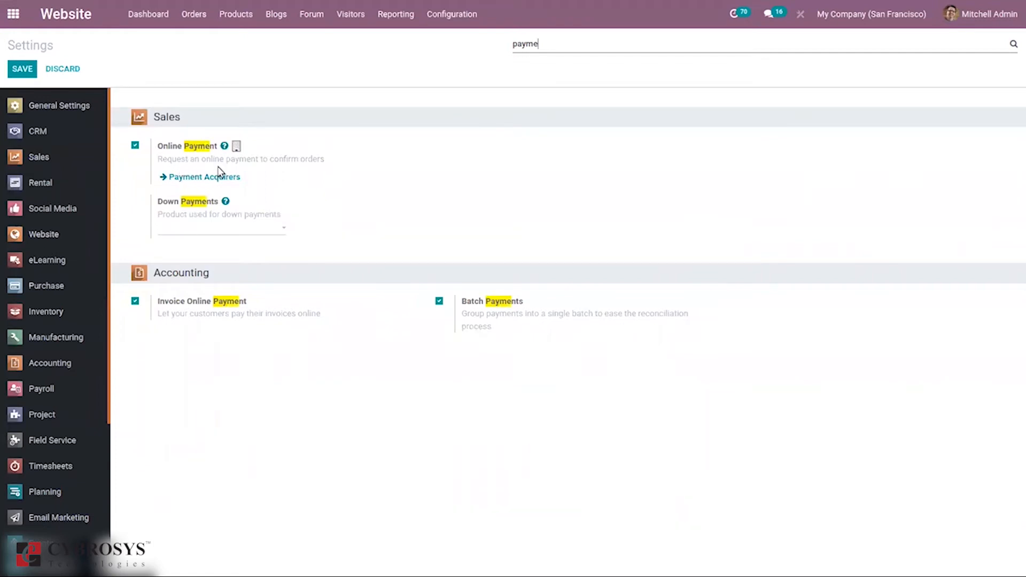
mouse_move(275, 202)
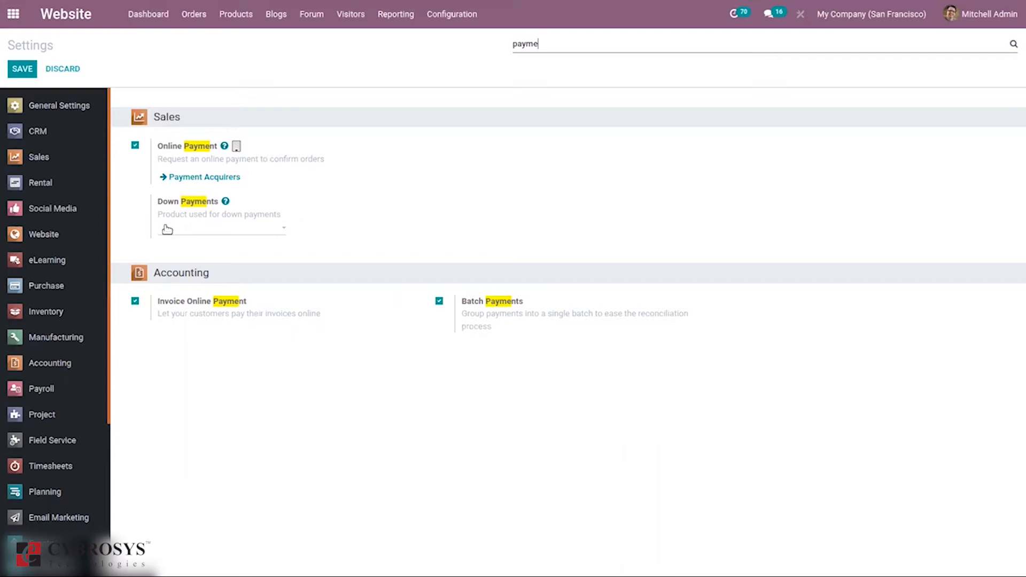
mouse_move(191, 235)
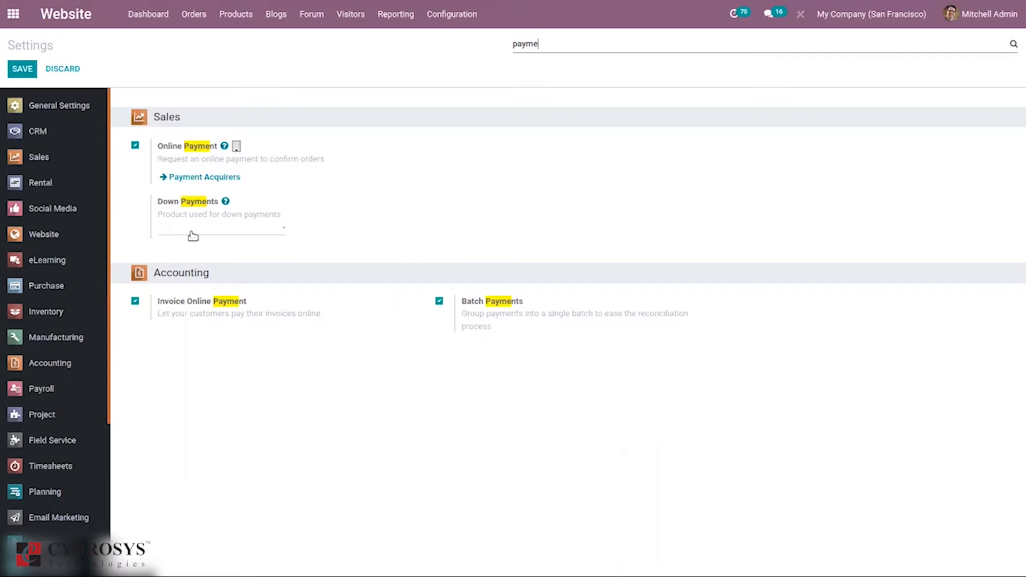
mouse_move(337, 132)
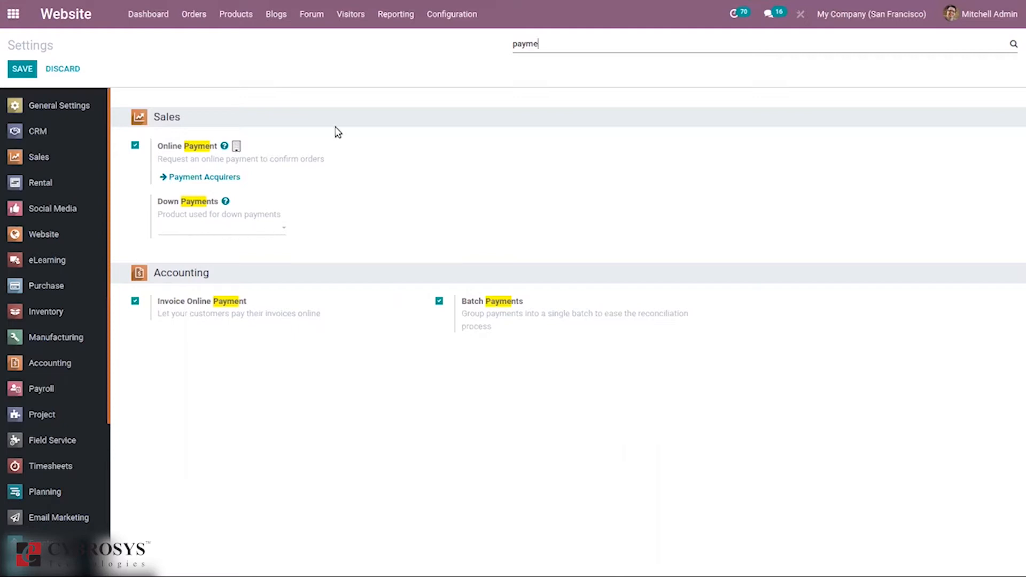
click(451, 14)
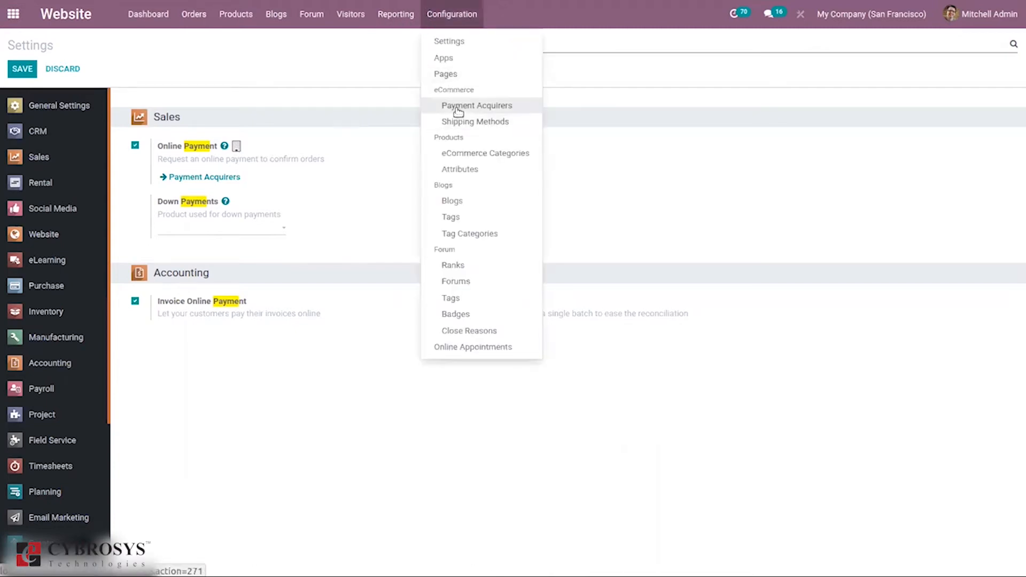
text(payme)
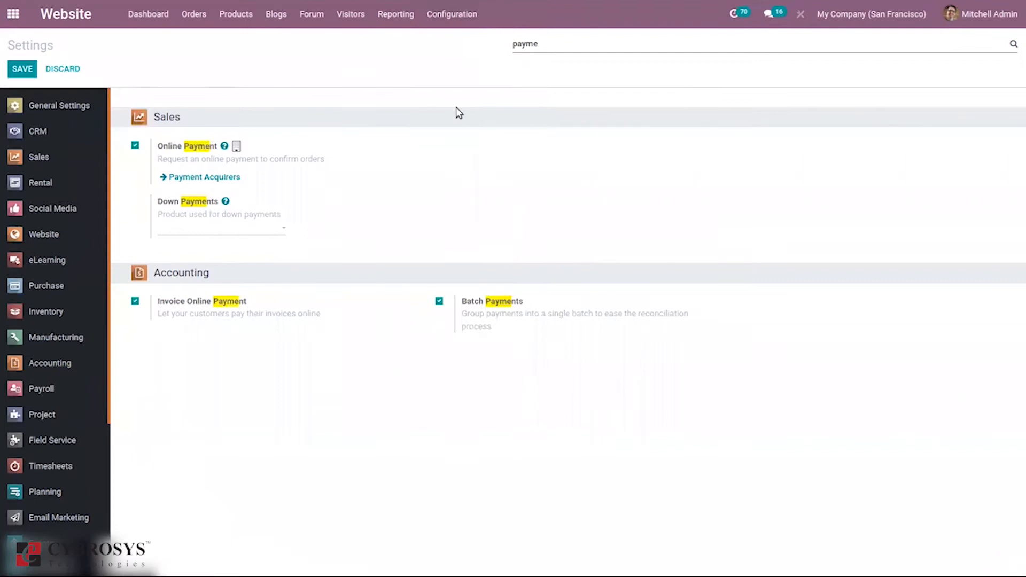
click(205, 176)
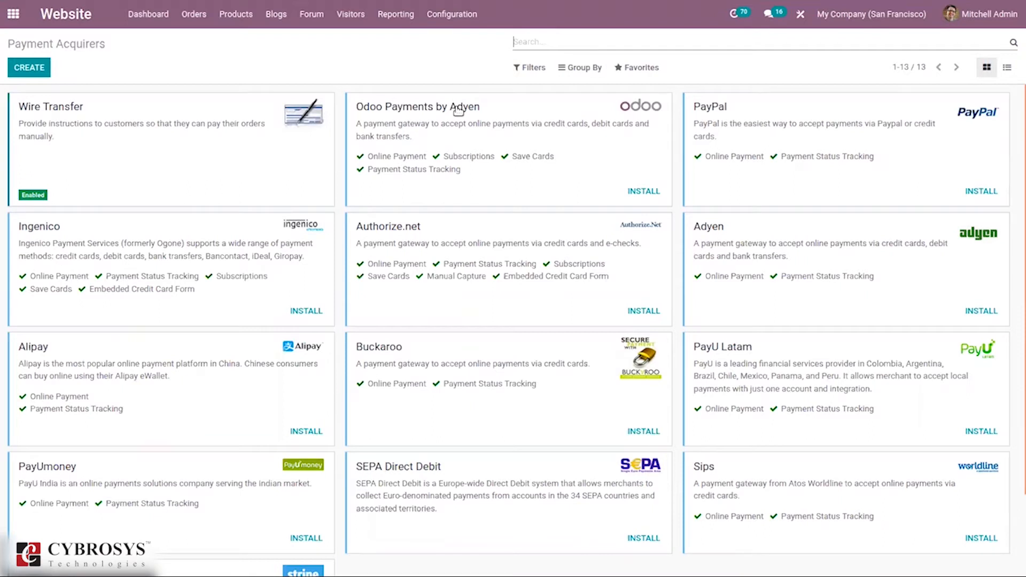
mouse_move(458, 126)
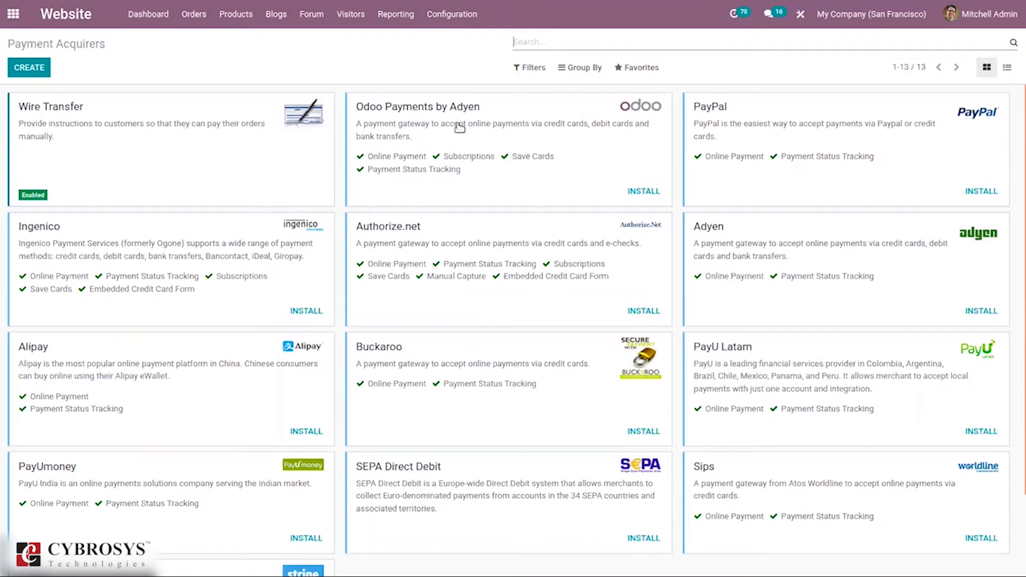
mouse_move(491, 129)
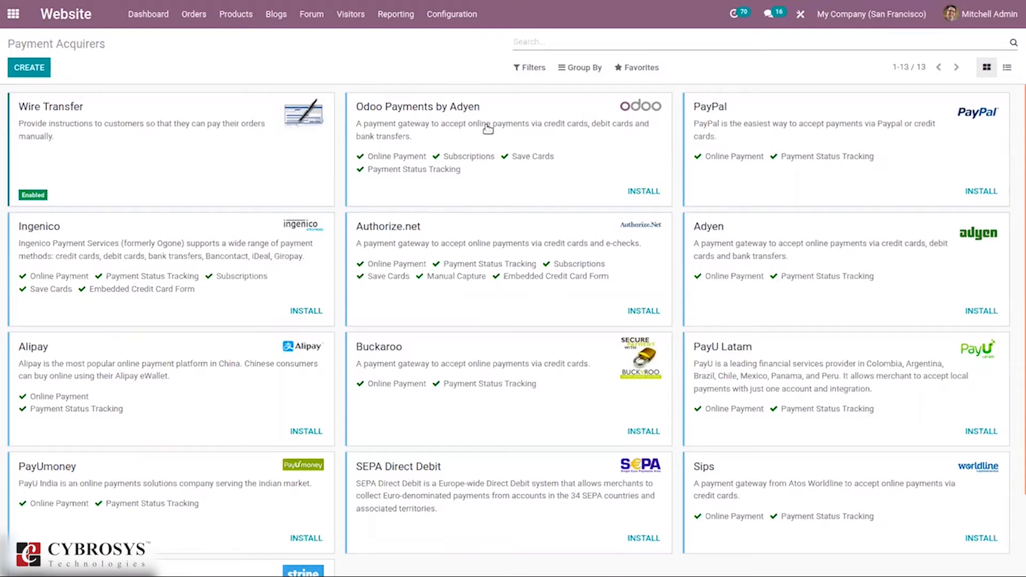
mouse_move(488, 129)
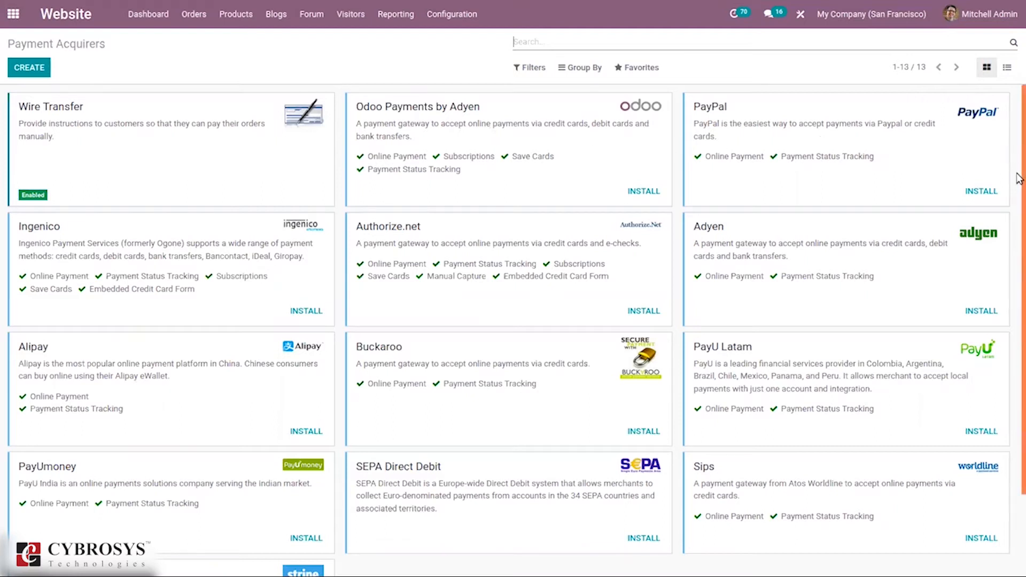
scroll(down, 3)
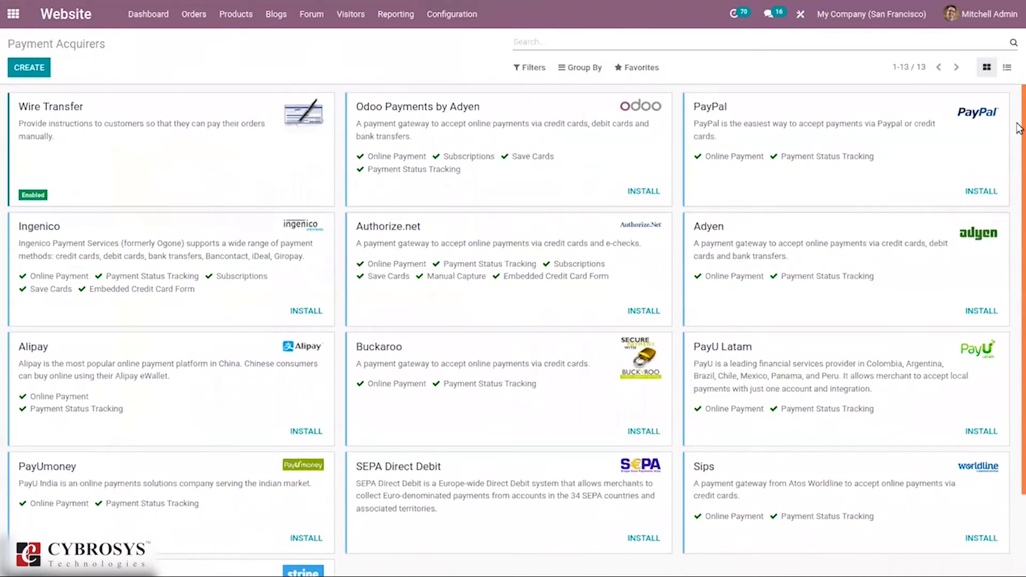
scroll(down, 3)
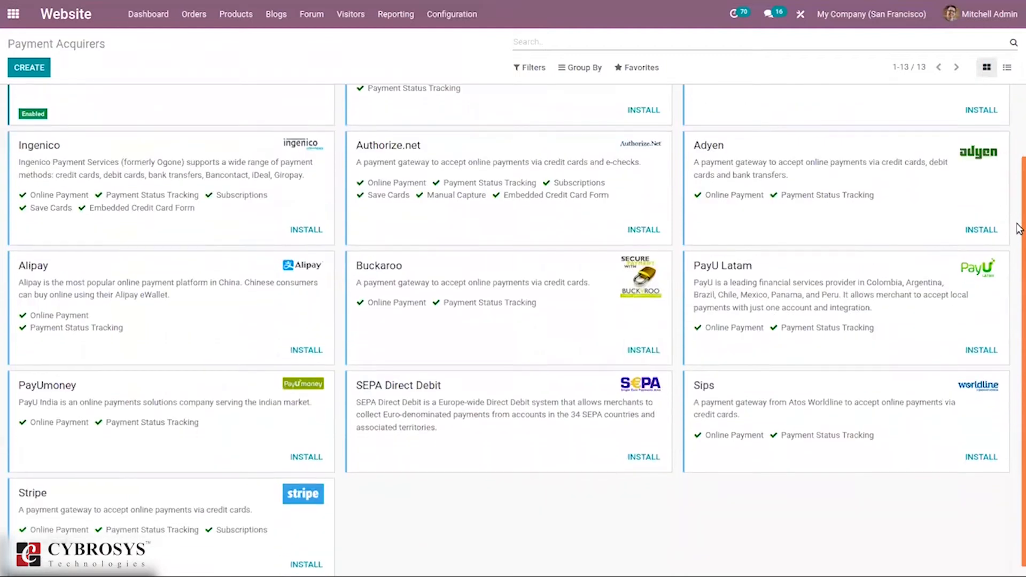
scroll(down, 3)
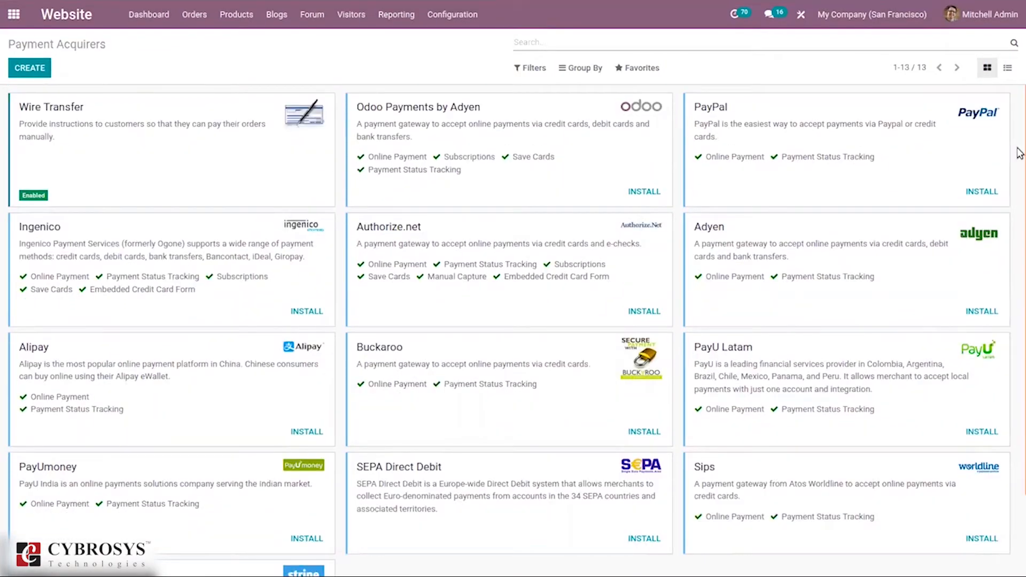
mouse_move(112, 160)
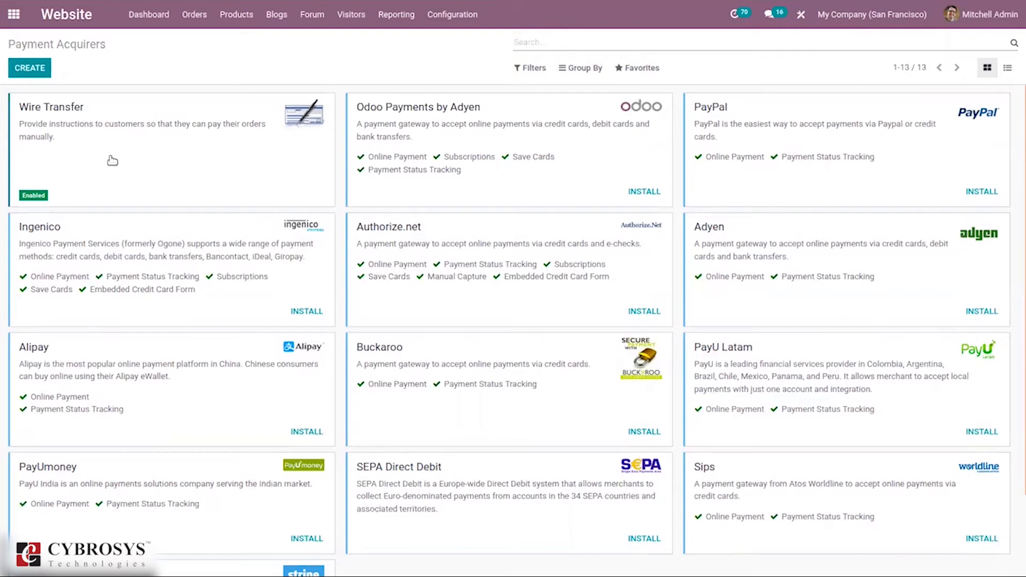
mouse_move(211, 163)
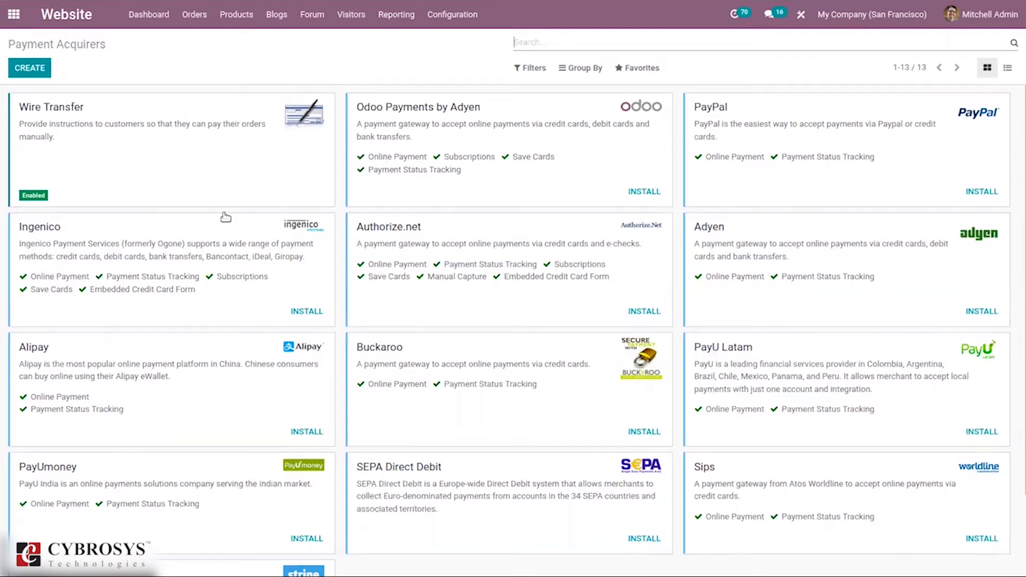
mouse_move(230, 214)
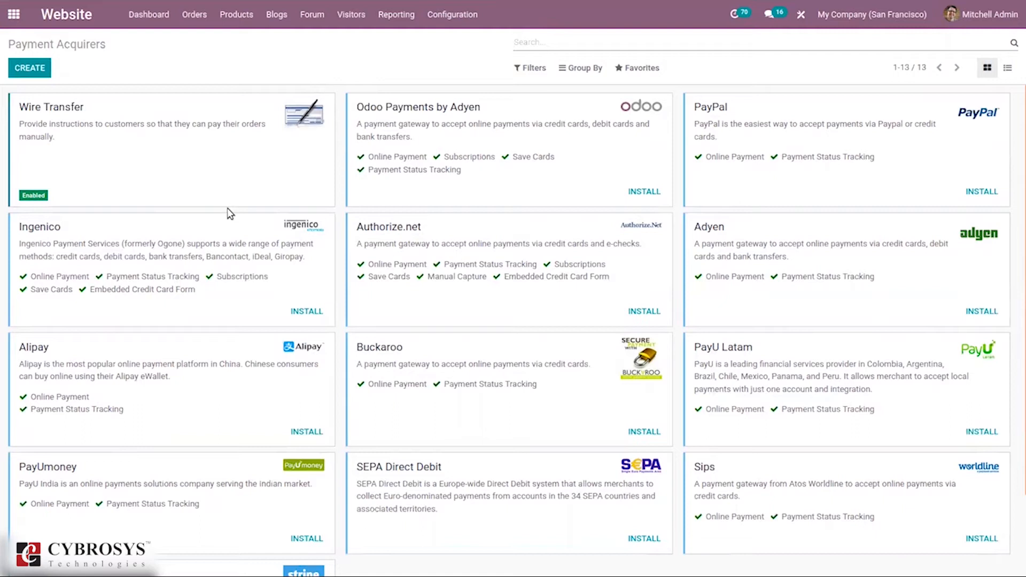
mouse_move(777, 224)
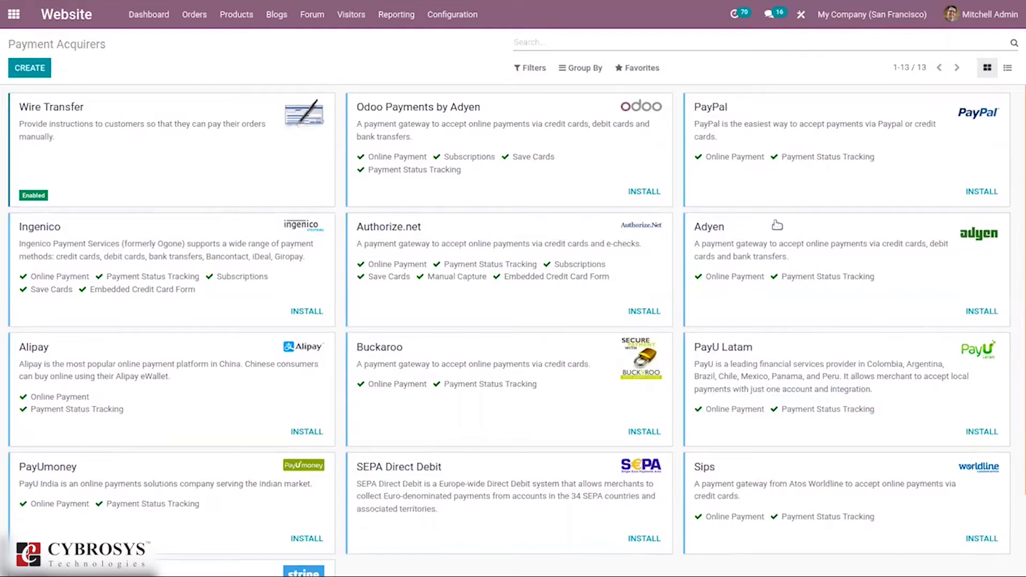
scroll(down, 3)
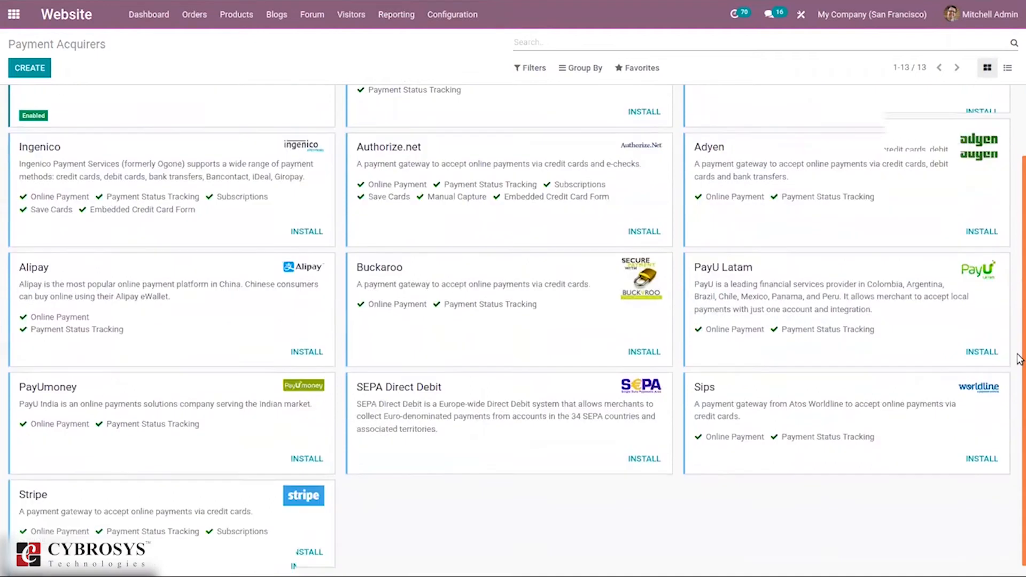
scroll(down, 3)
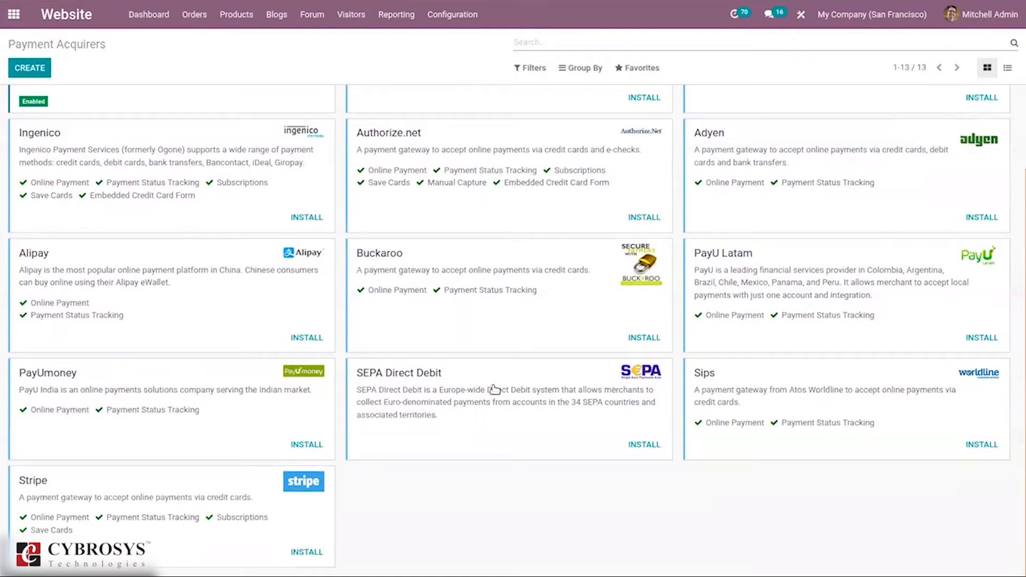
mouse_move(685, 404)
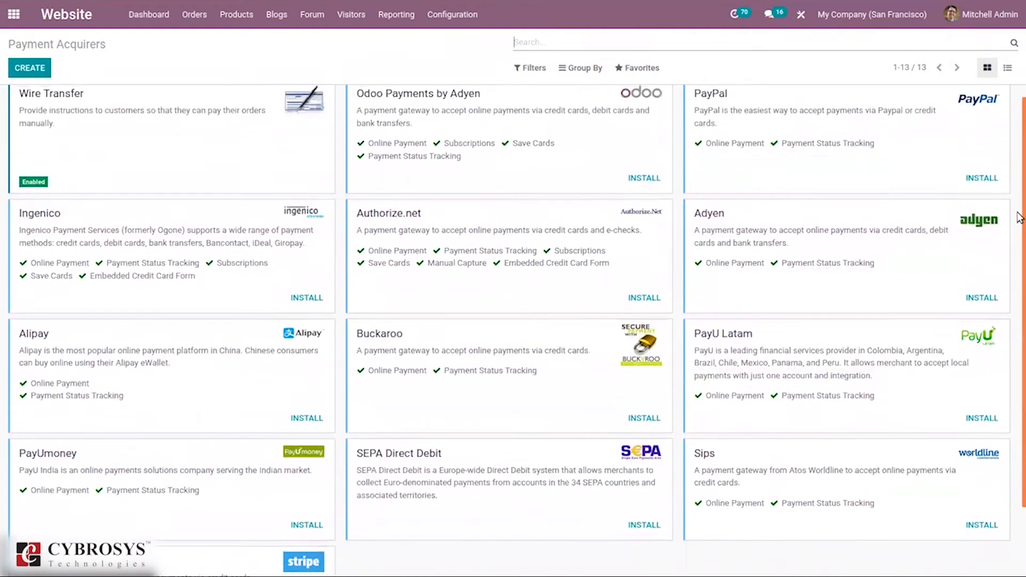
scroll(down, 3)
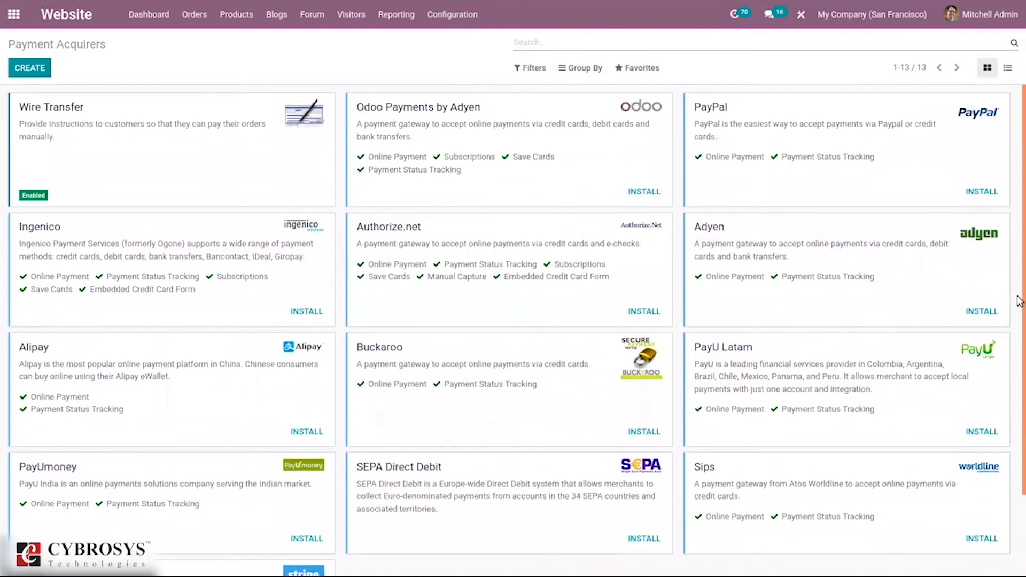
scroll(down, 3)
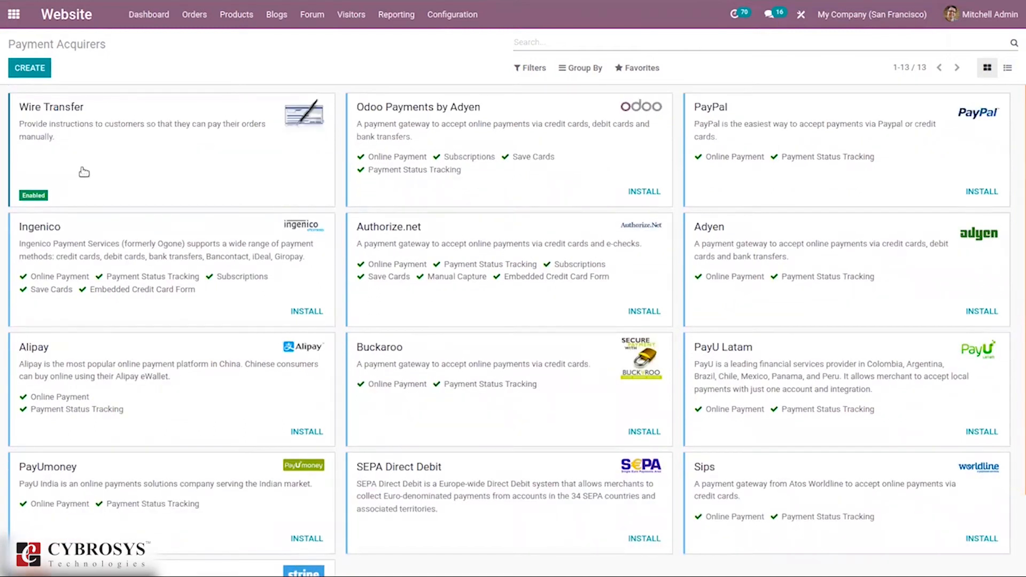
mouse_move(51, 175)
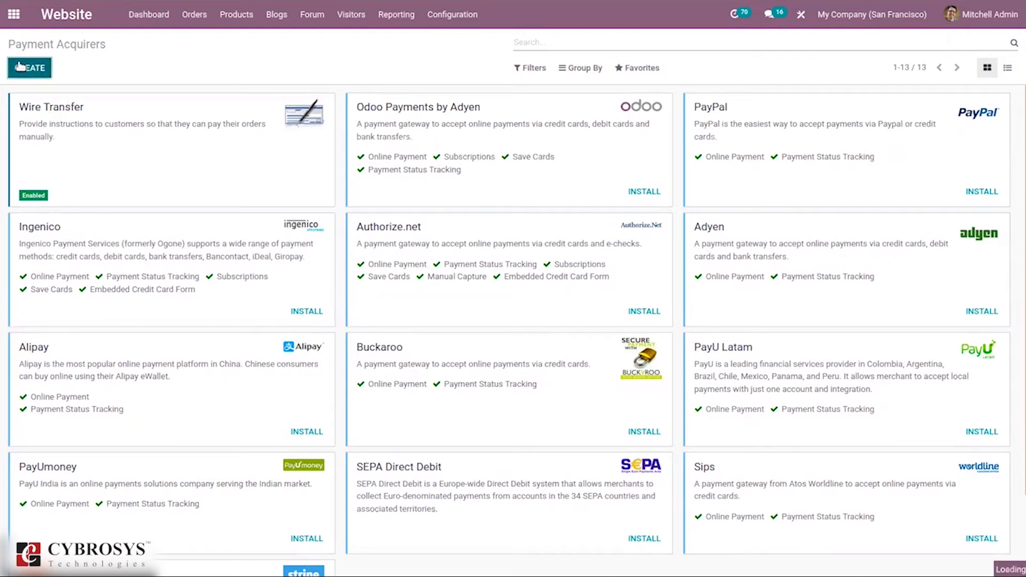
Create a new payment acquirer record and name it 'Demo'.
click(29, 67)
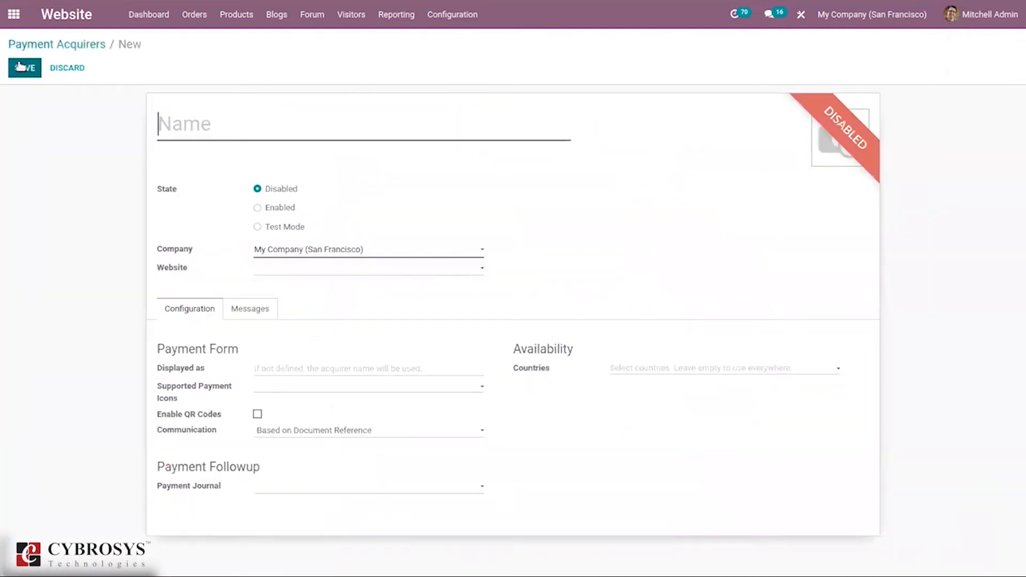
text(enterprise1)
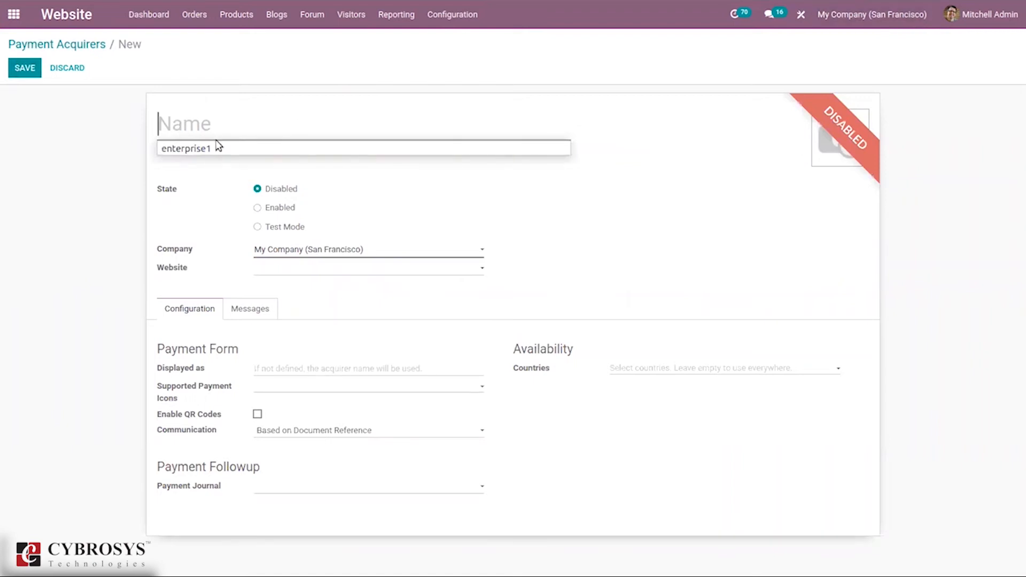
mouse_move(203, 129)
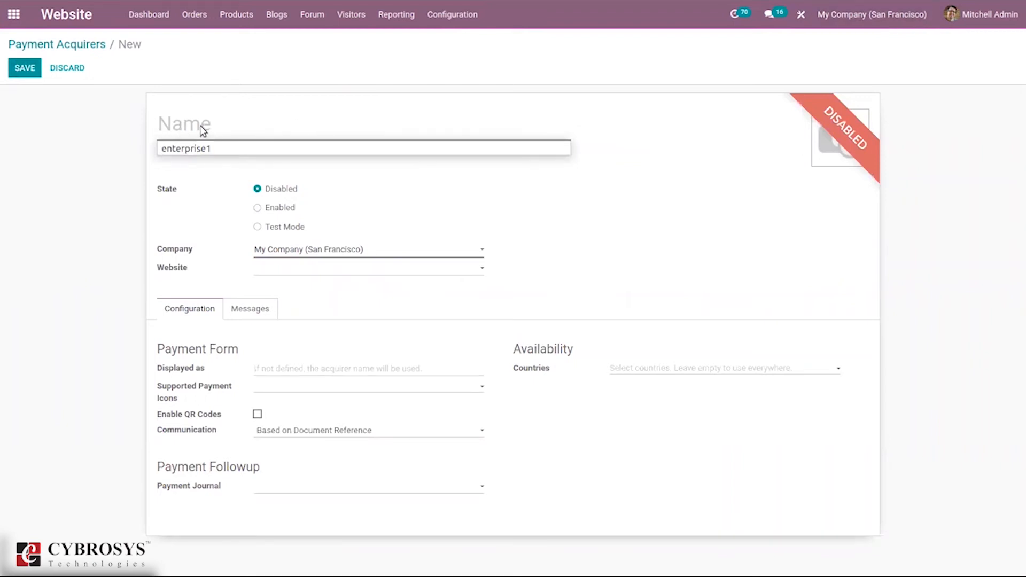
text(De)
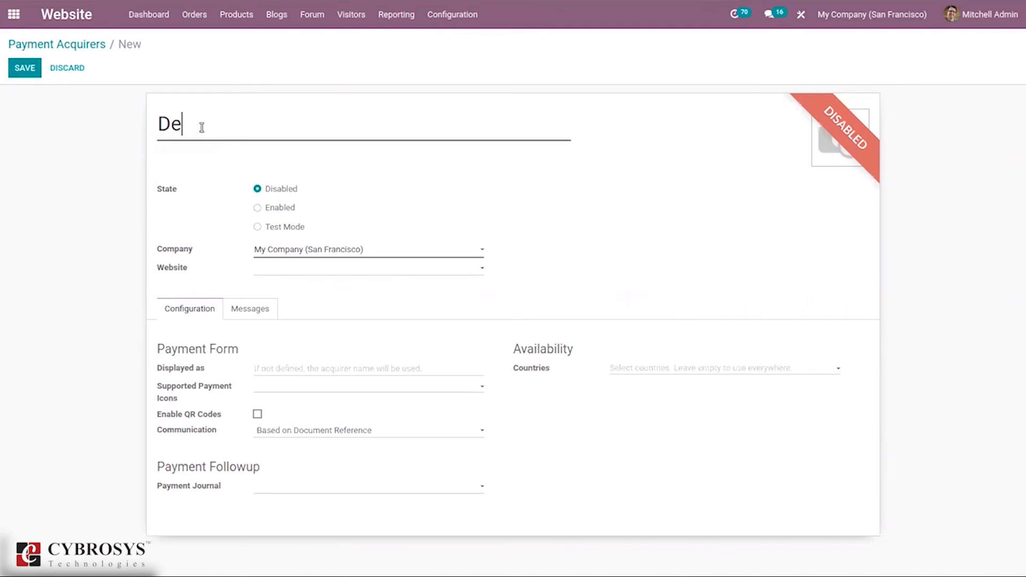
text(mo)
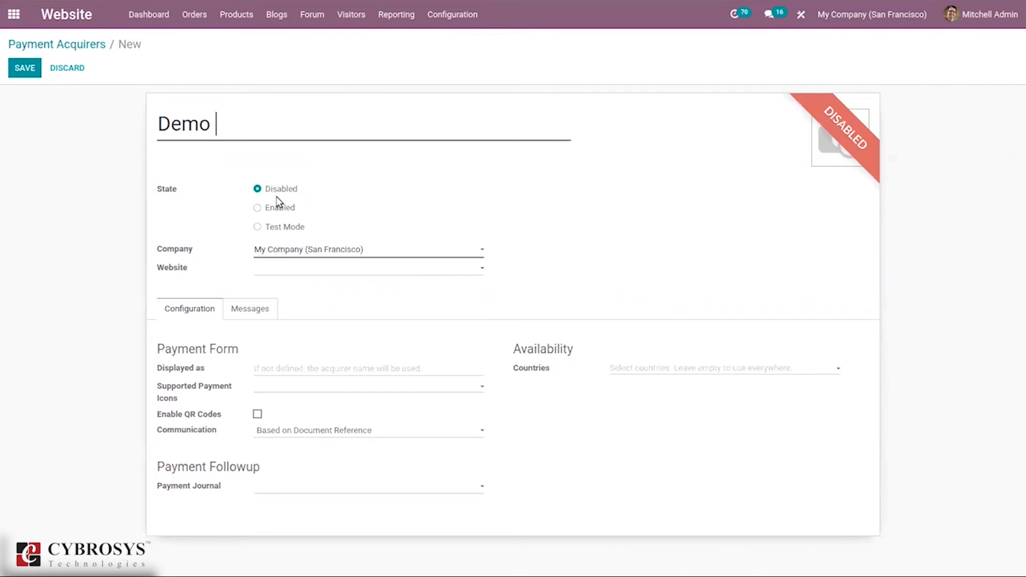
mouse_move(282, 208)
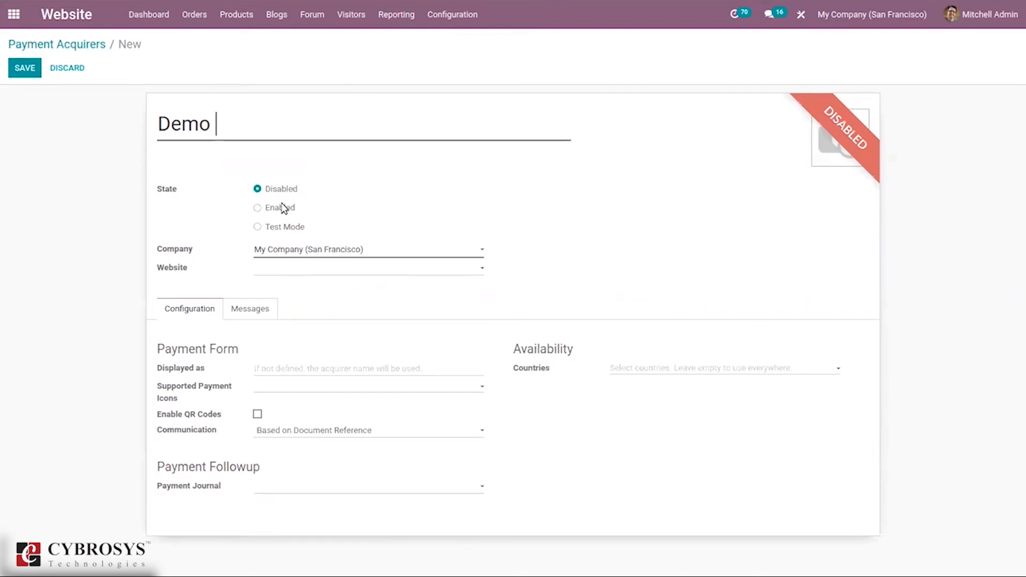
mouse_move(295, 235)
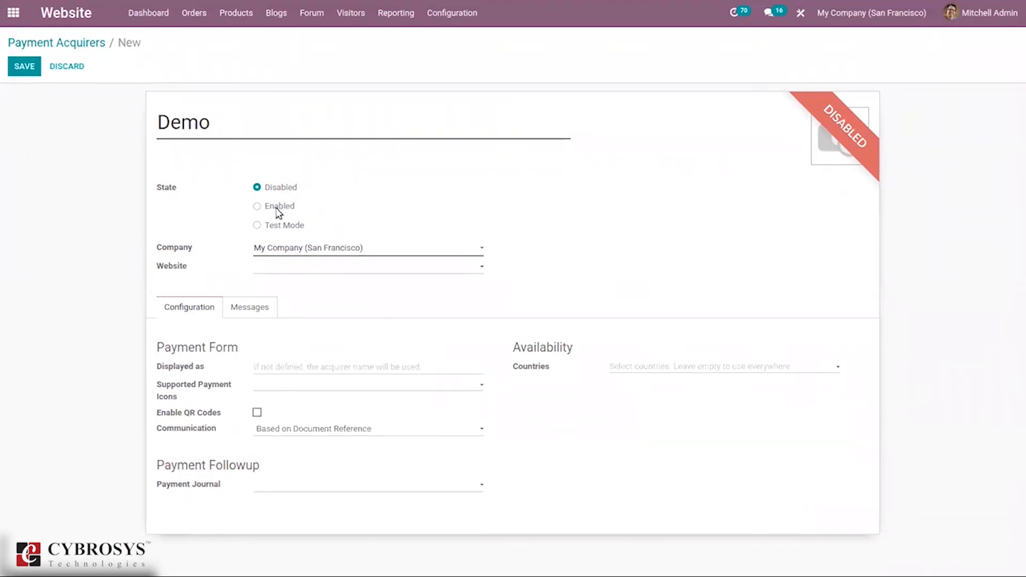
Set the Demo acquirer's state to Enabled rather than Test Mode.
click(256, 206)
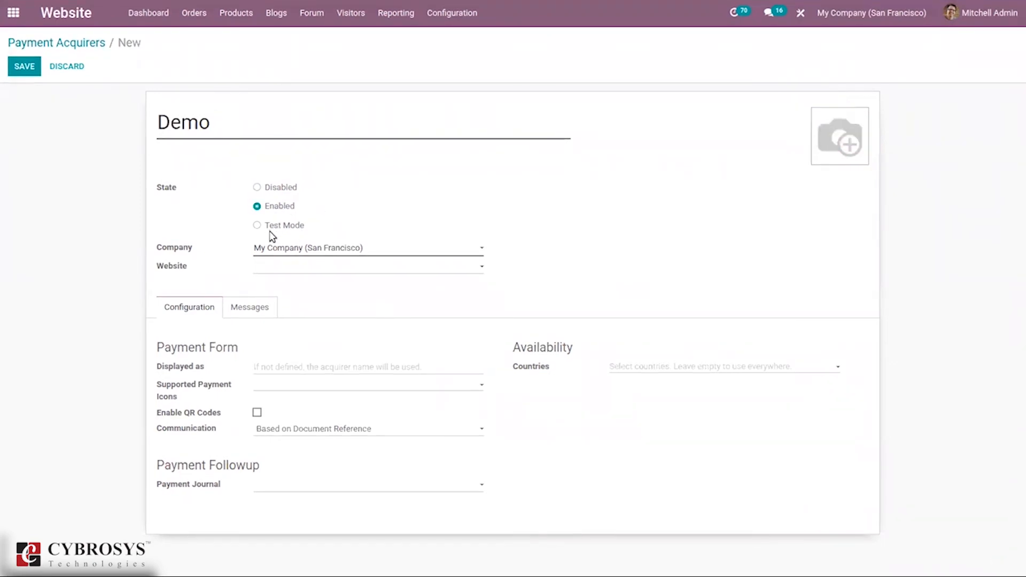
click(256, 226)
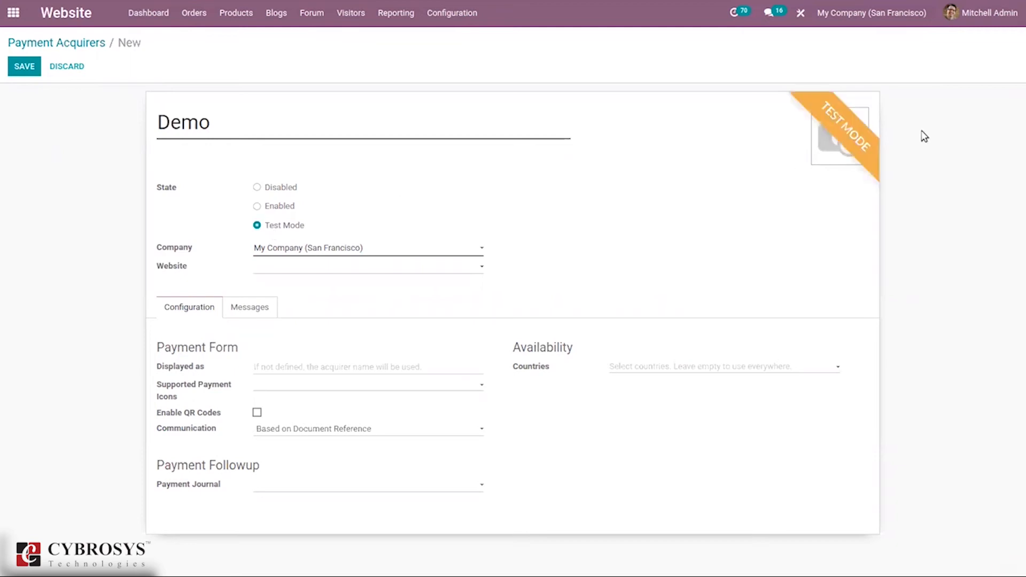
click(257, 205)
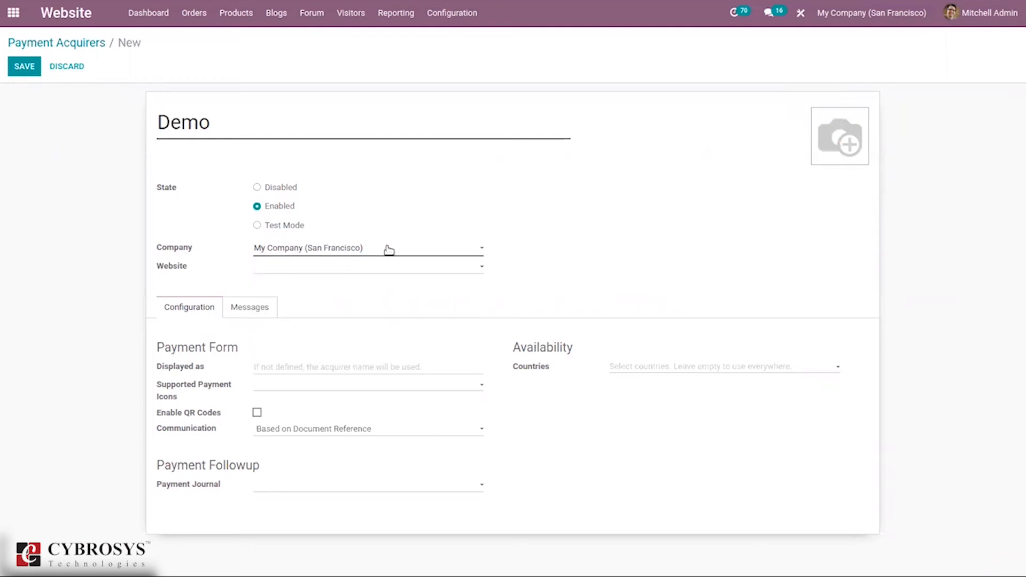
click(367, 266)
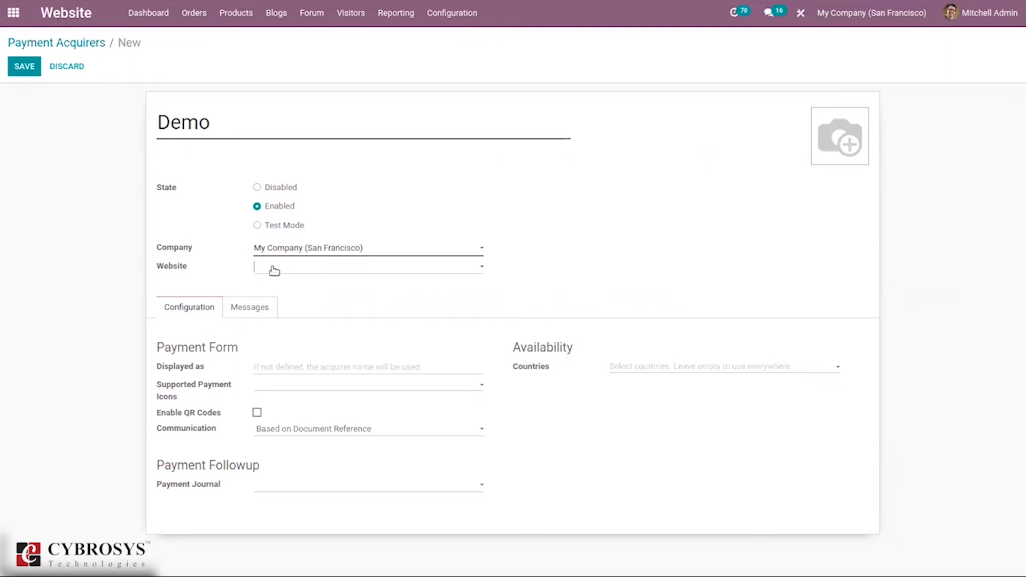
click(367, 266)
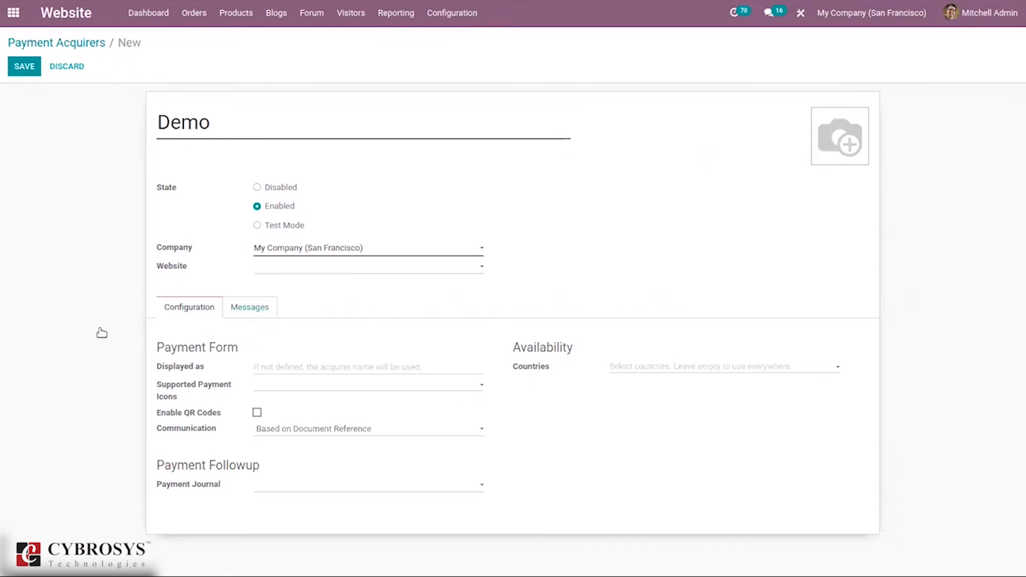
mouse_move(255, 361)
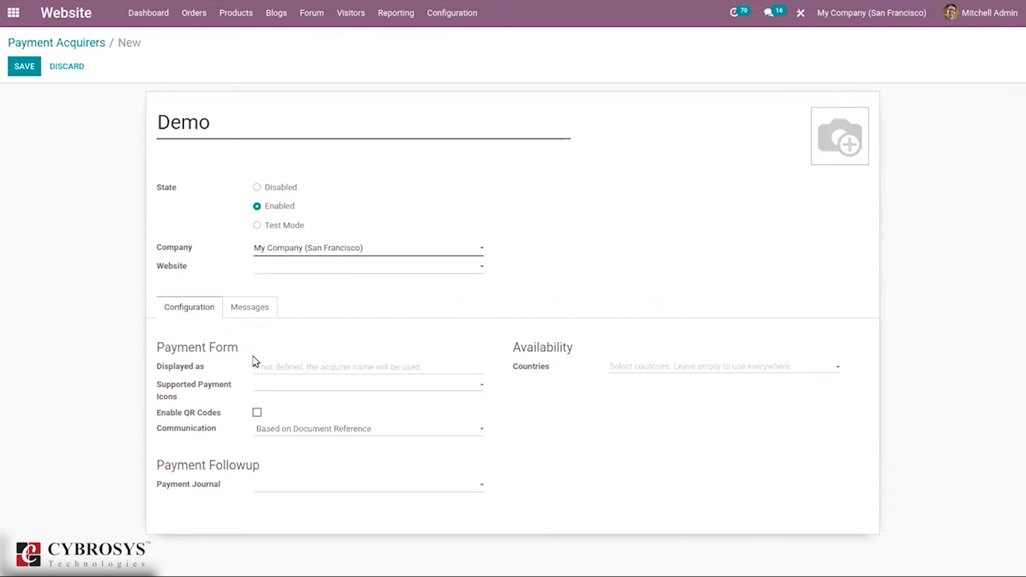
mouse_move(202, 362)
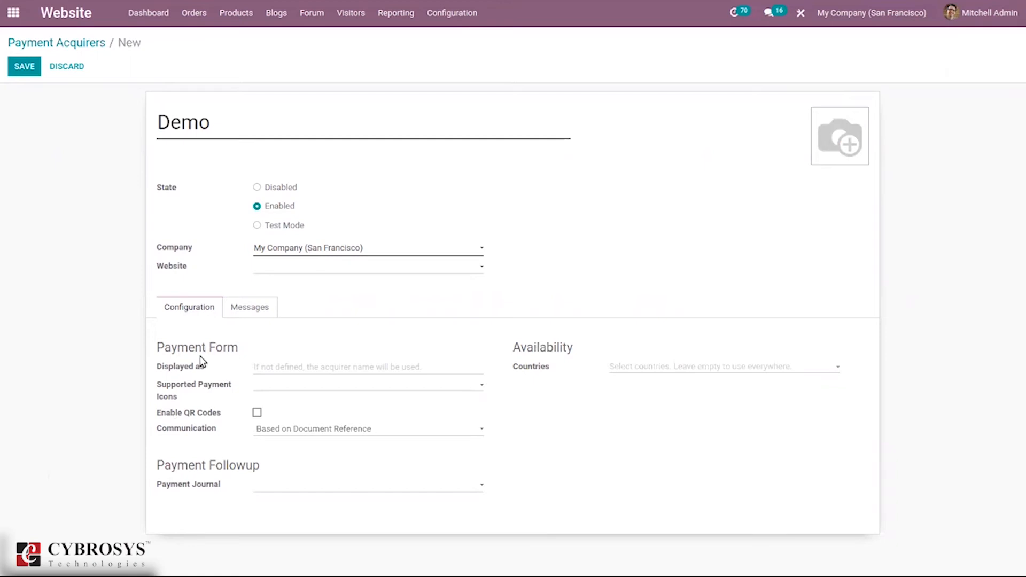
mouse_move(255, 372)
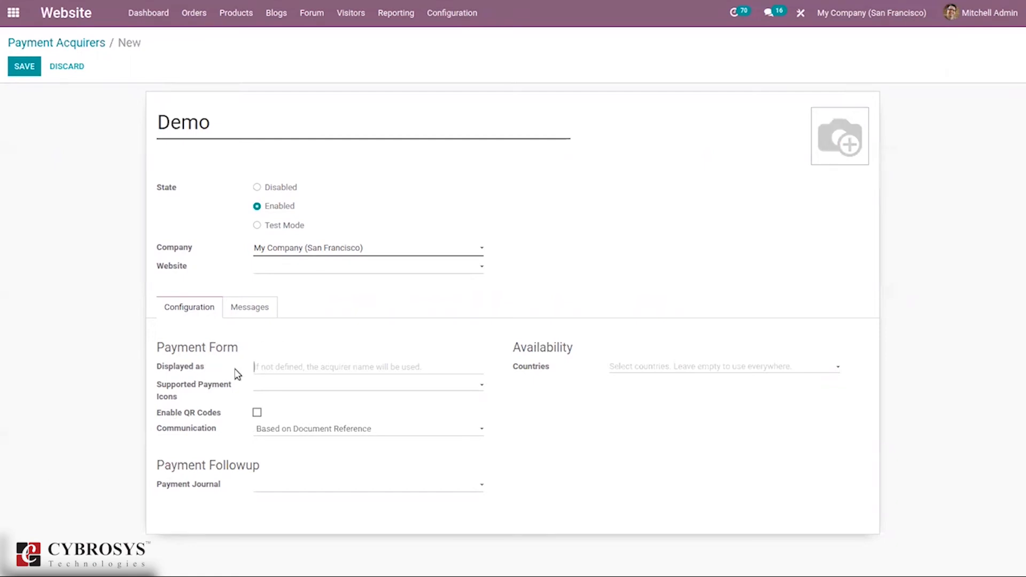
mouse_move(180, 367)
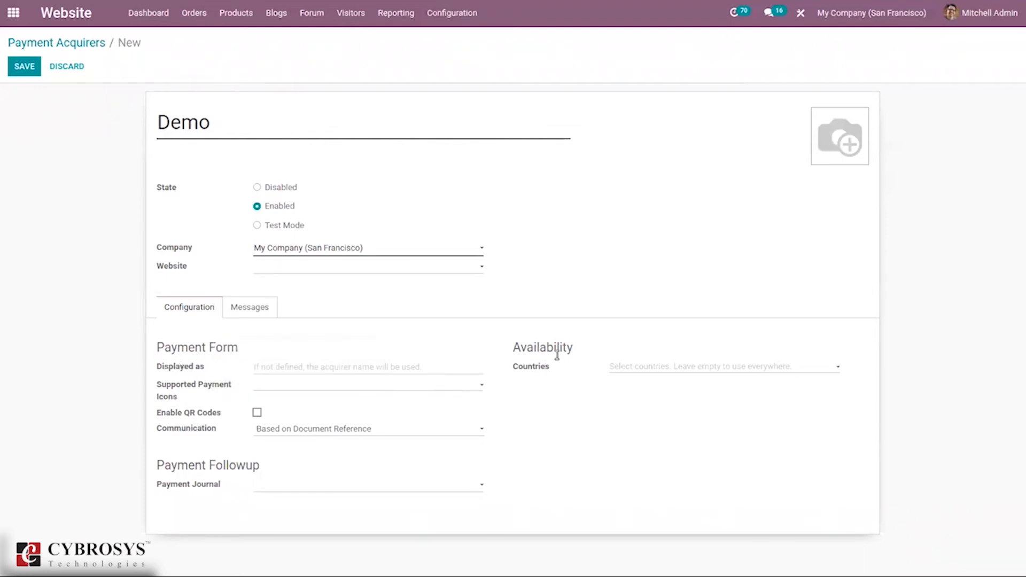
Keep communication based on document reference and leave the acquirer available in all countries.
click(367, 366)
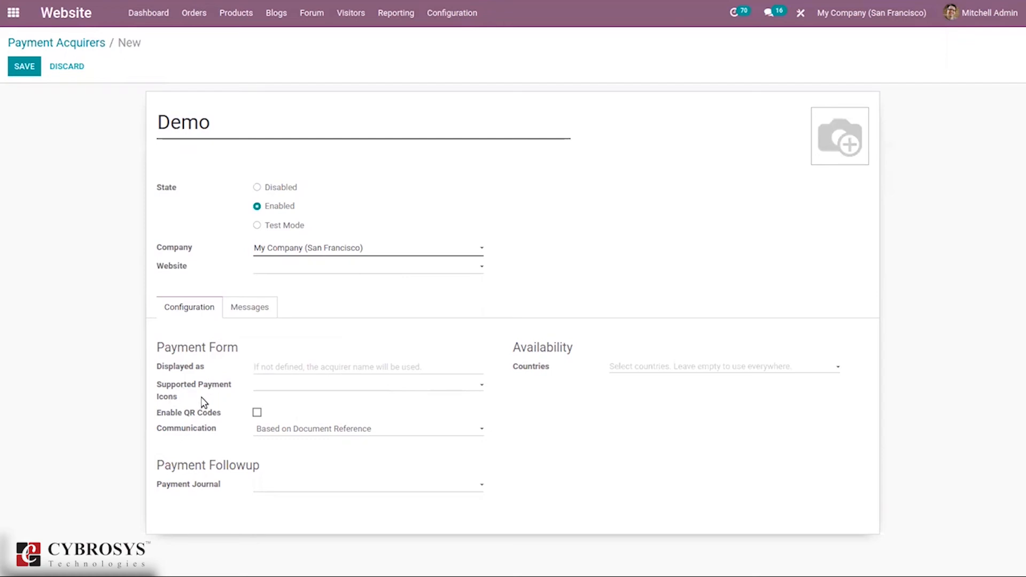
mouse_move(257, 425)
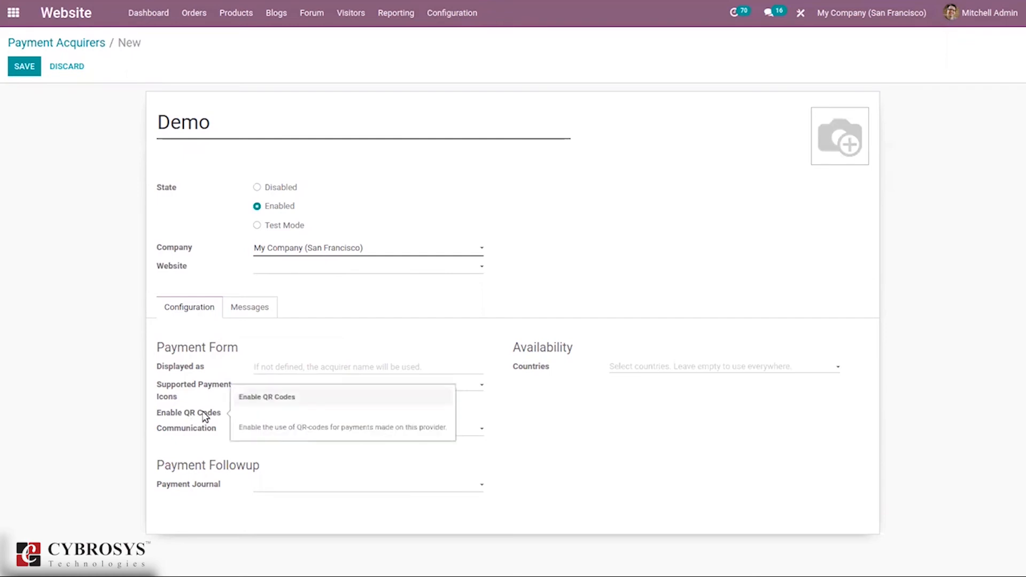
click(366, 367)
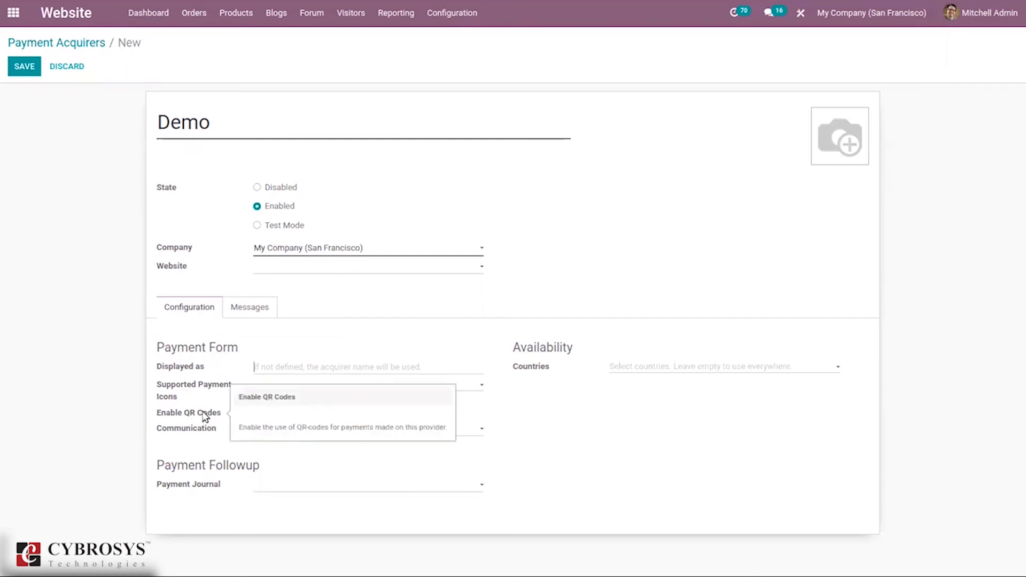
mouse_move(165, 457)
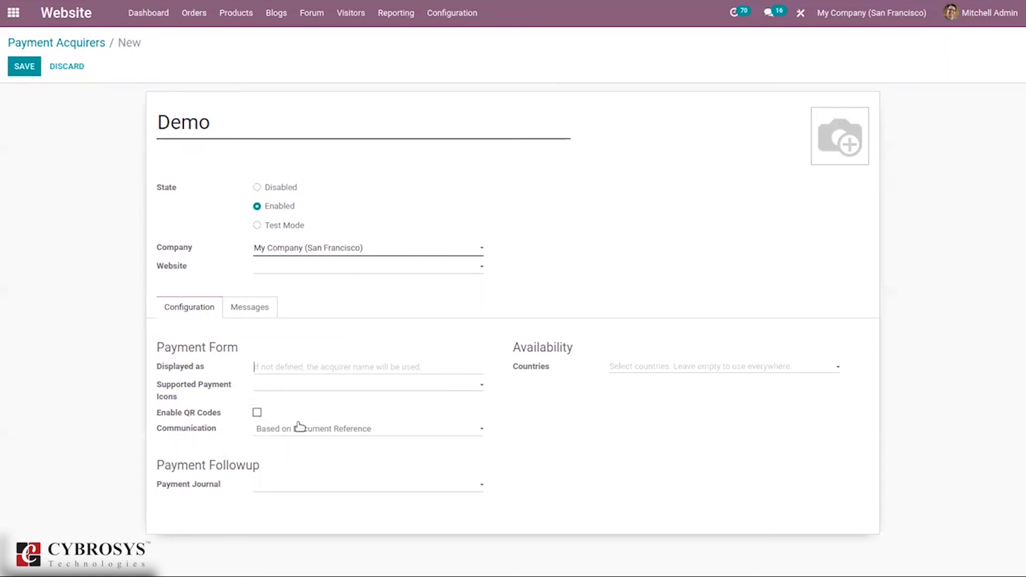
click(367, 428)
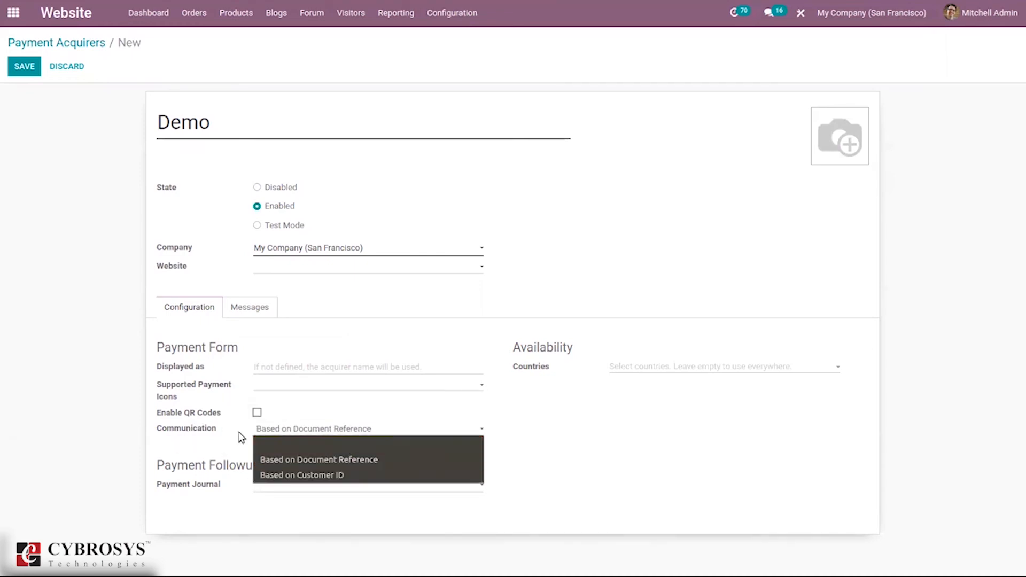
click(318, 459)
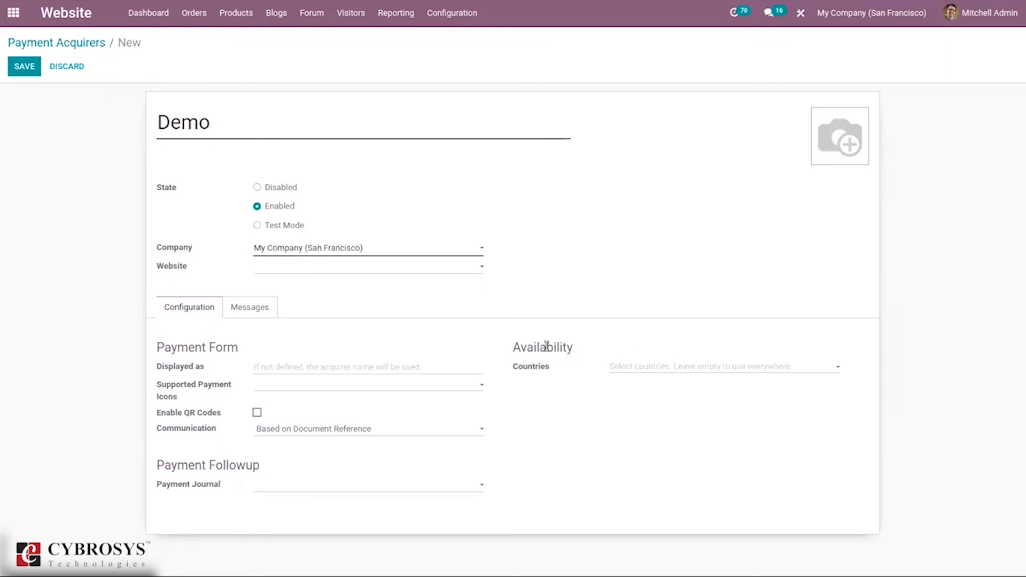
mouse_move(593, 373)
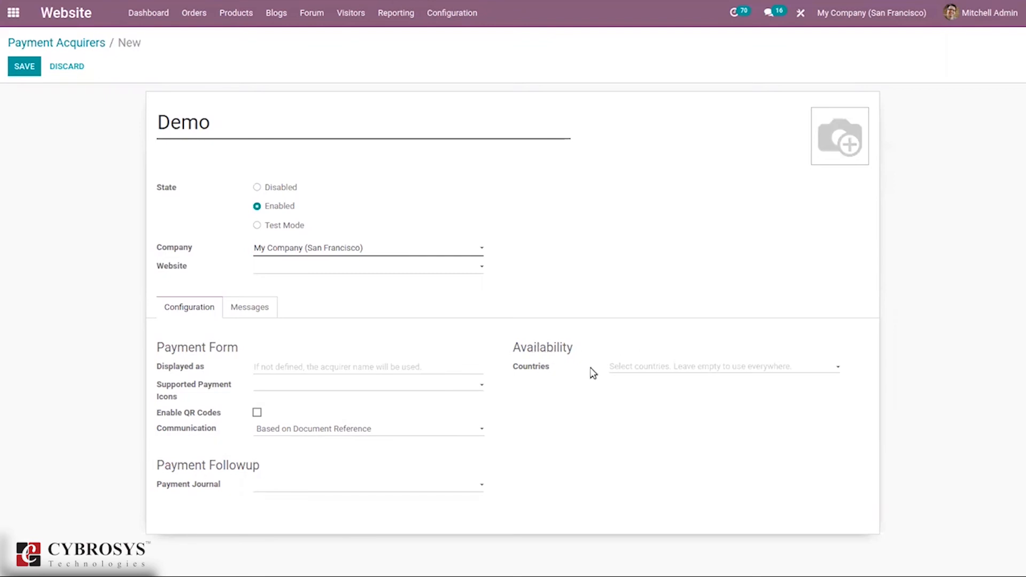
click(720, 367)
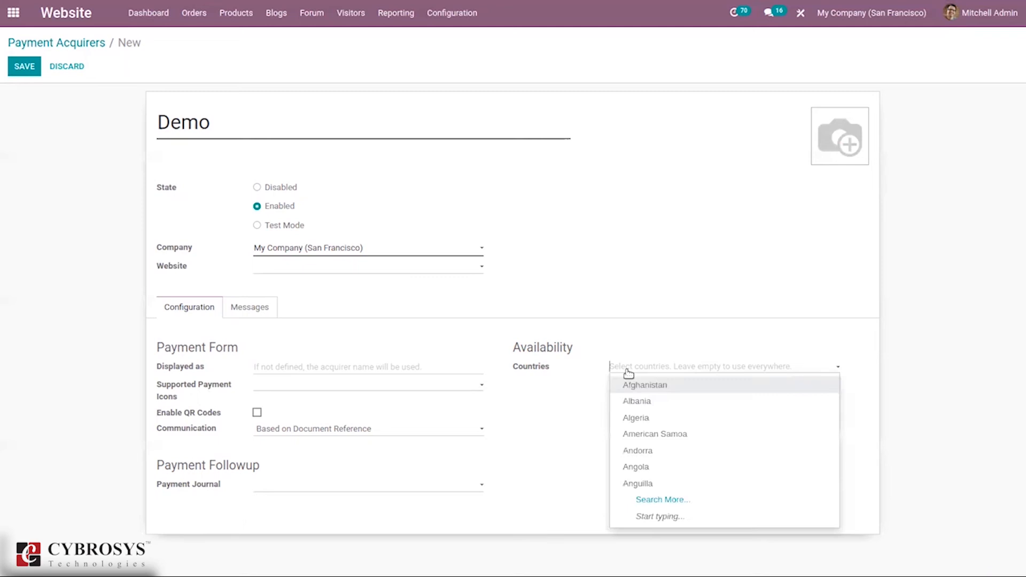
click(514, 406)
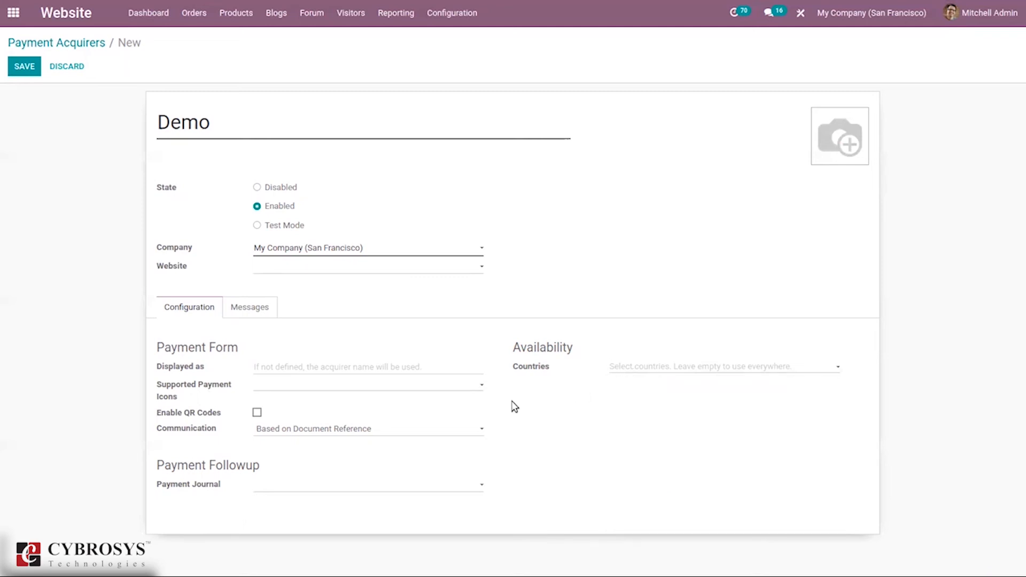
mouse_move(220, 484)
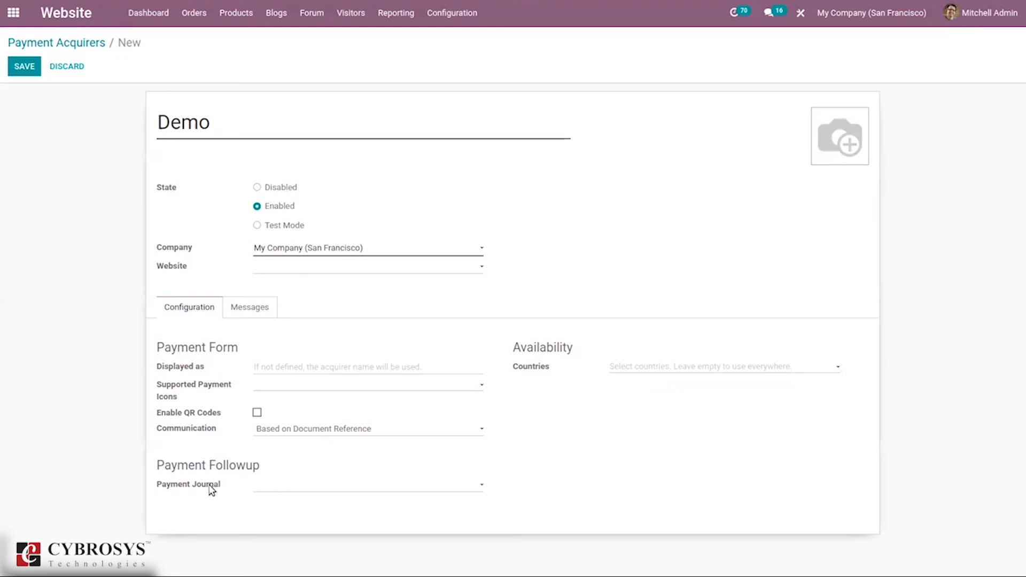
mouse_move(189, 485)
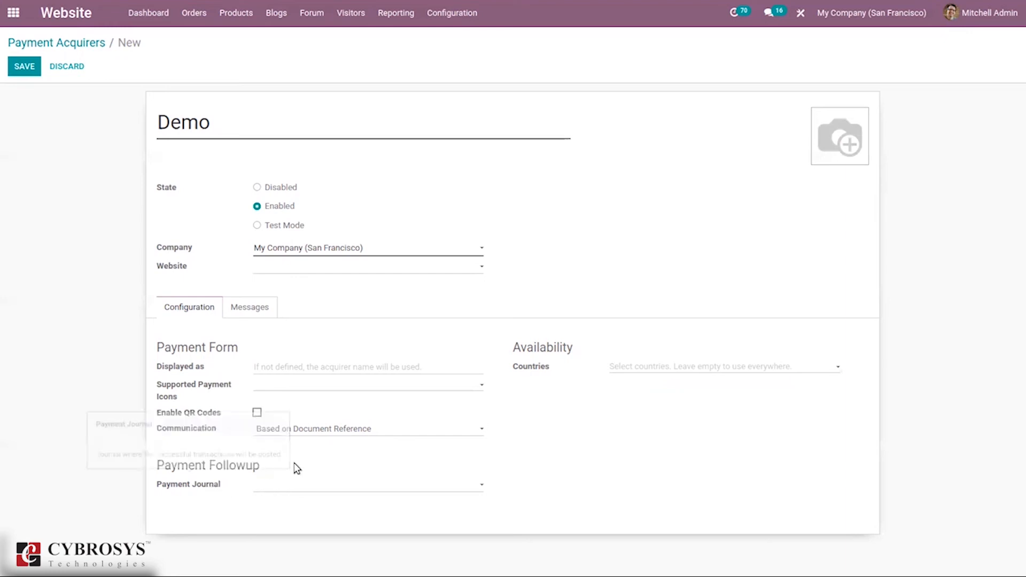
click(367, 484)
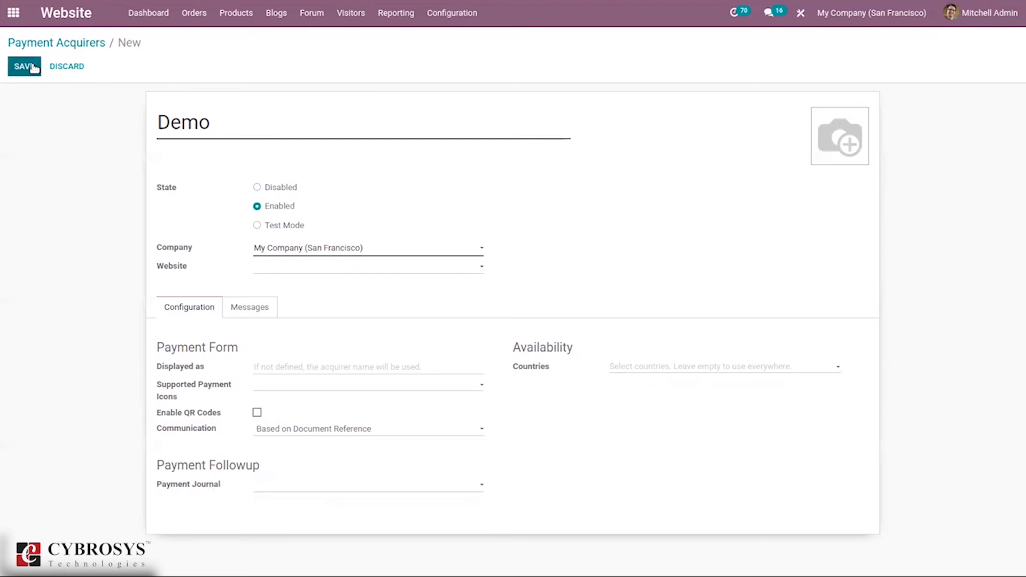
Save the Demo acquirer, check it appears Enabled, and return to the eCommerce dashboard.
click(24, 66)
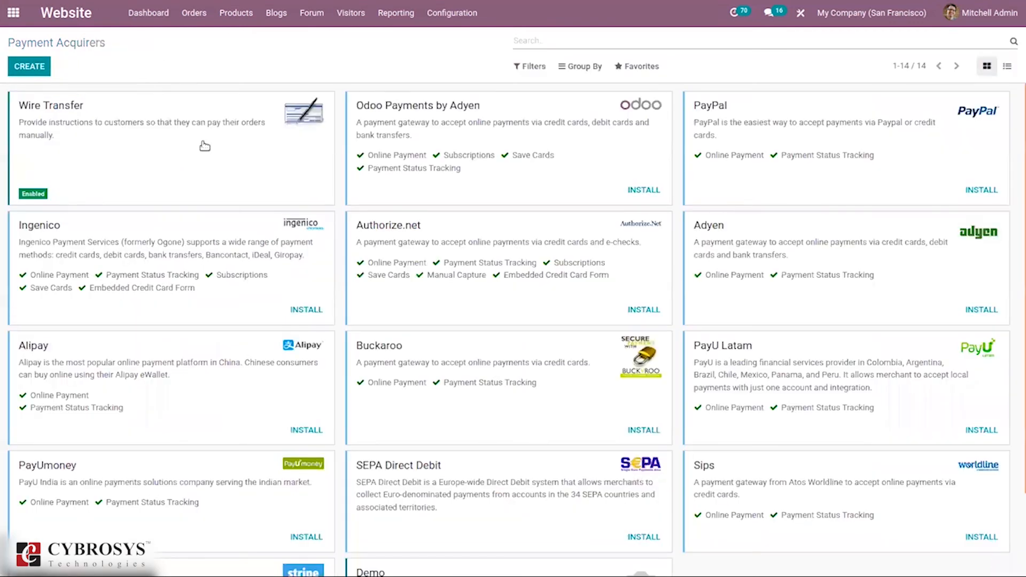
scroll(down, 3)
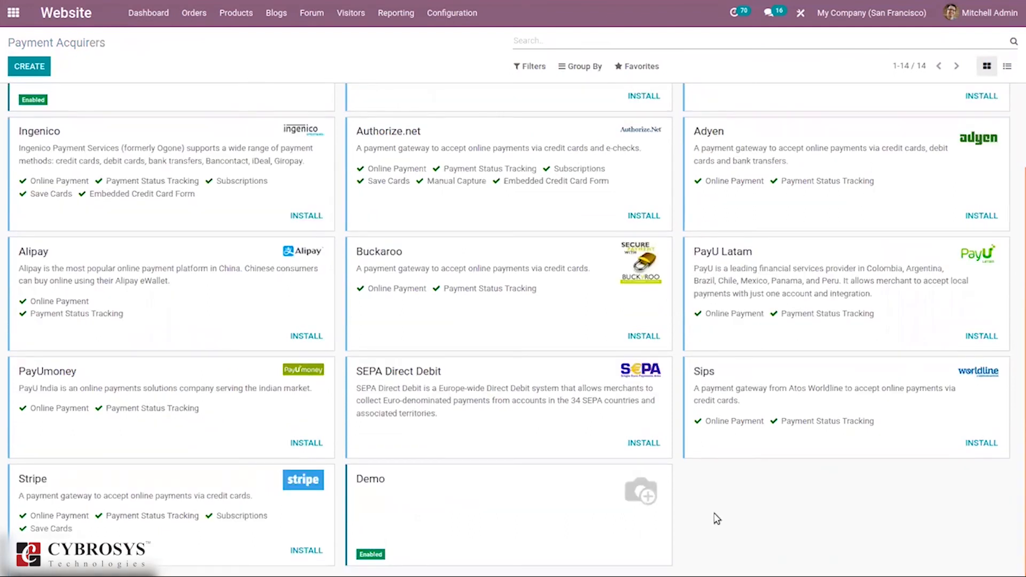
mouse_move(1018, 426)
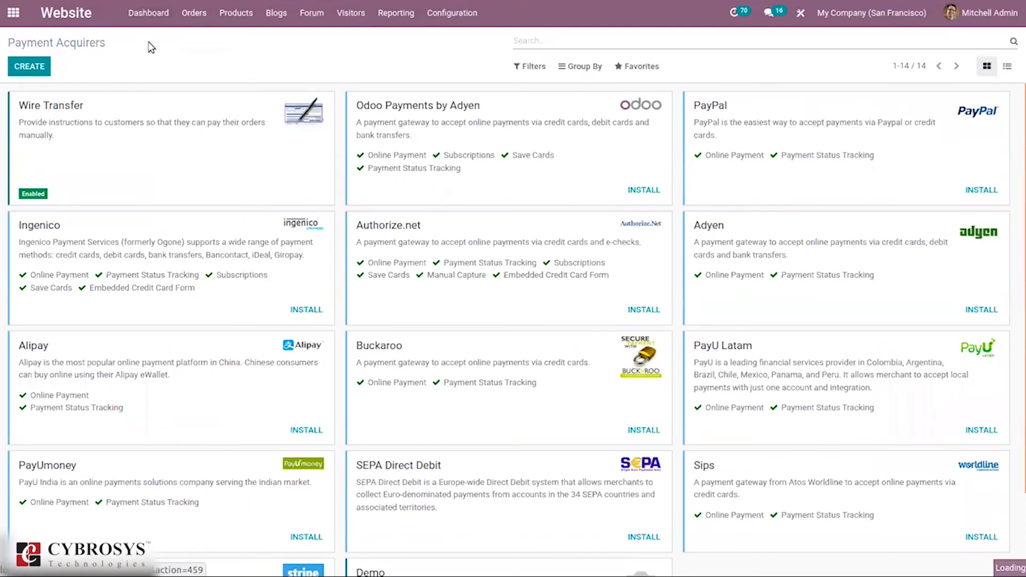
click(147, 13)
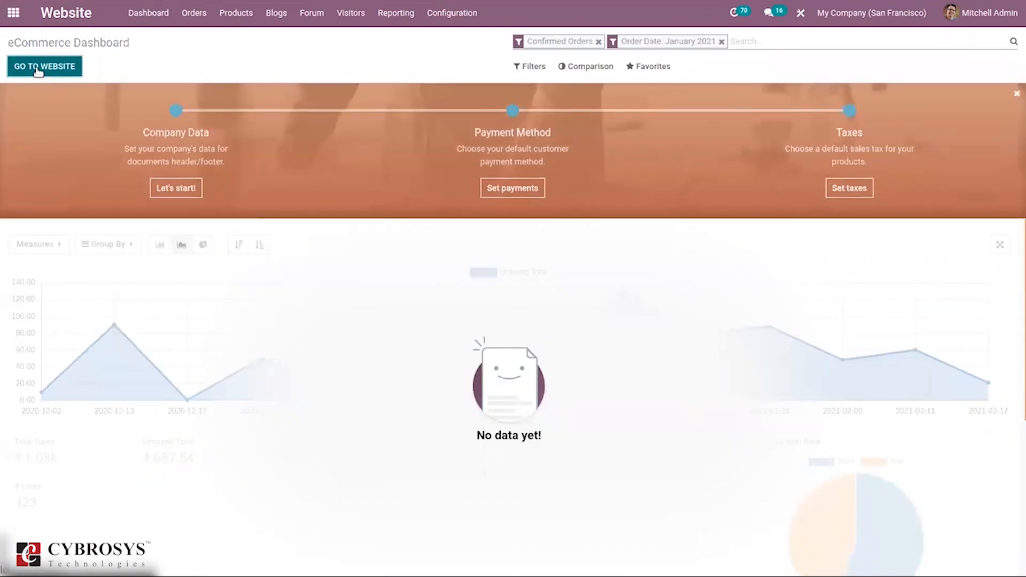
Browse the live website shop and add Individual Workplace to the cart.
click(44, 66)
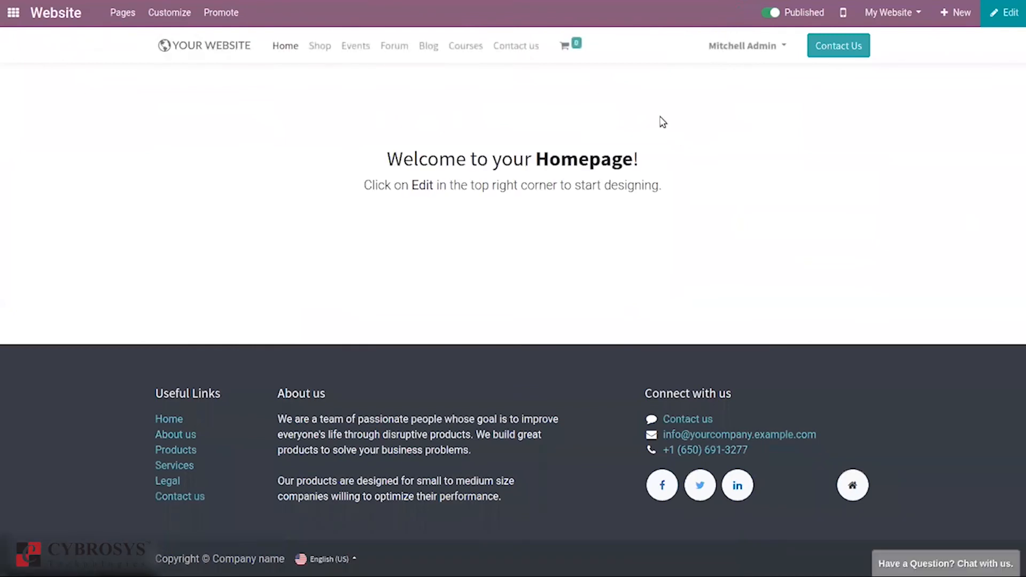
mouse_move(340, 83)
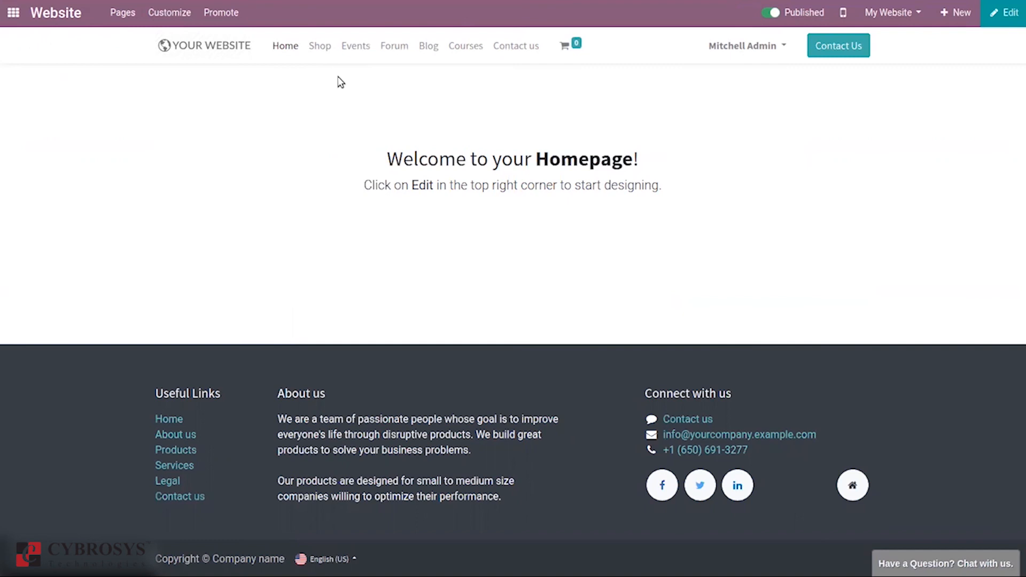
mouse_move(320, 46)
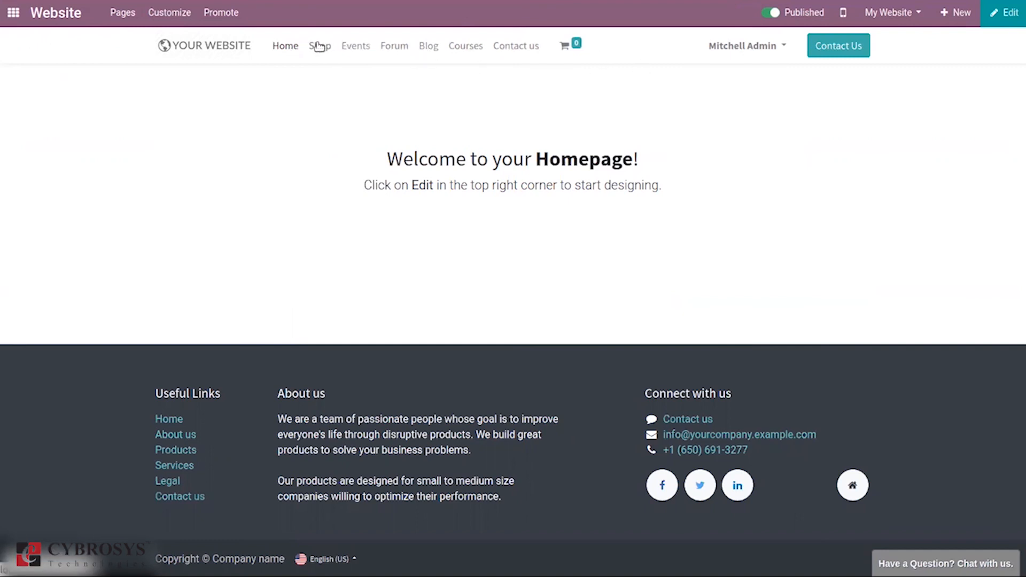
mouse_move(307, 103)
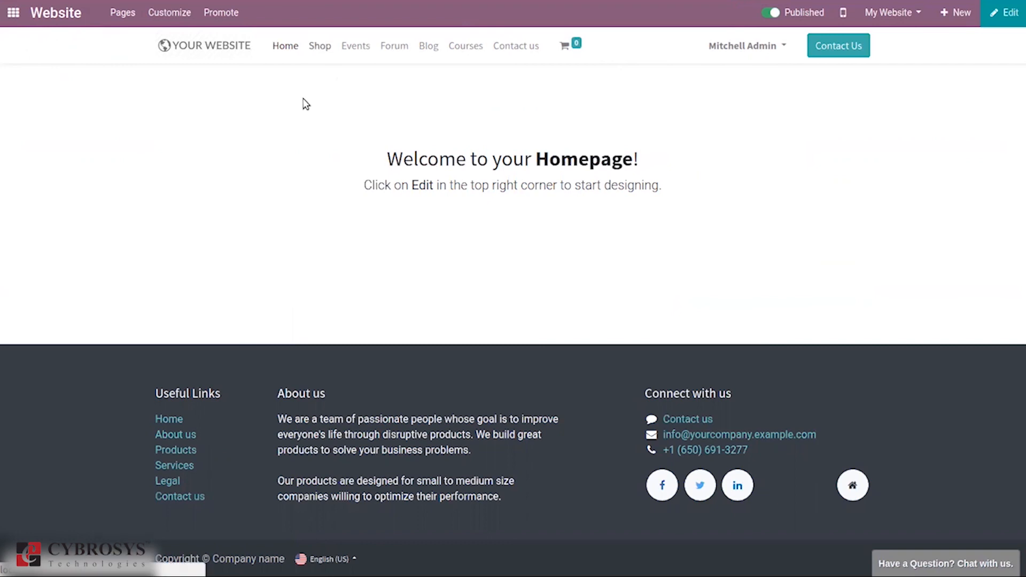
click(320, 46)
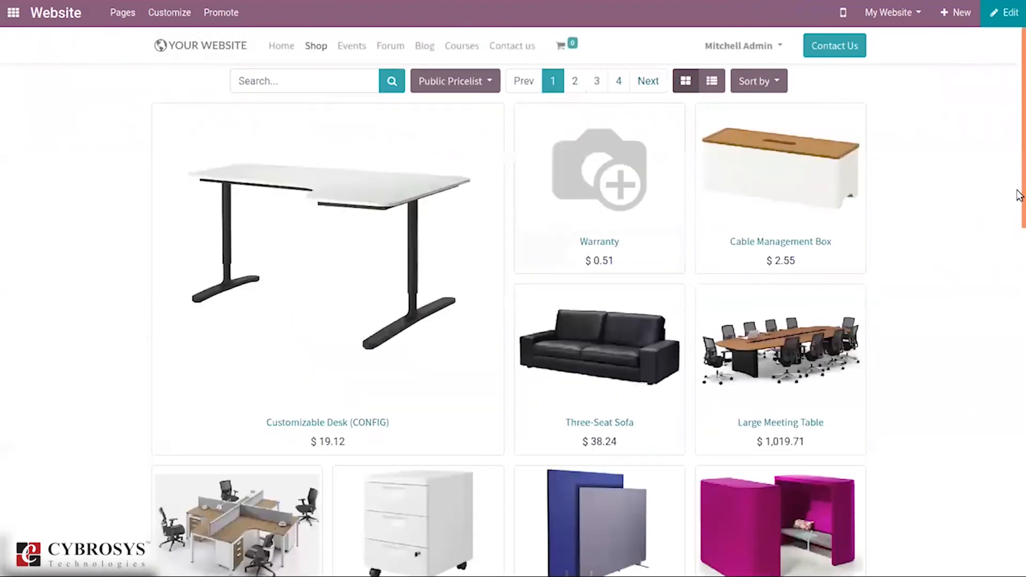
scroll(down, 3)
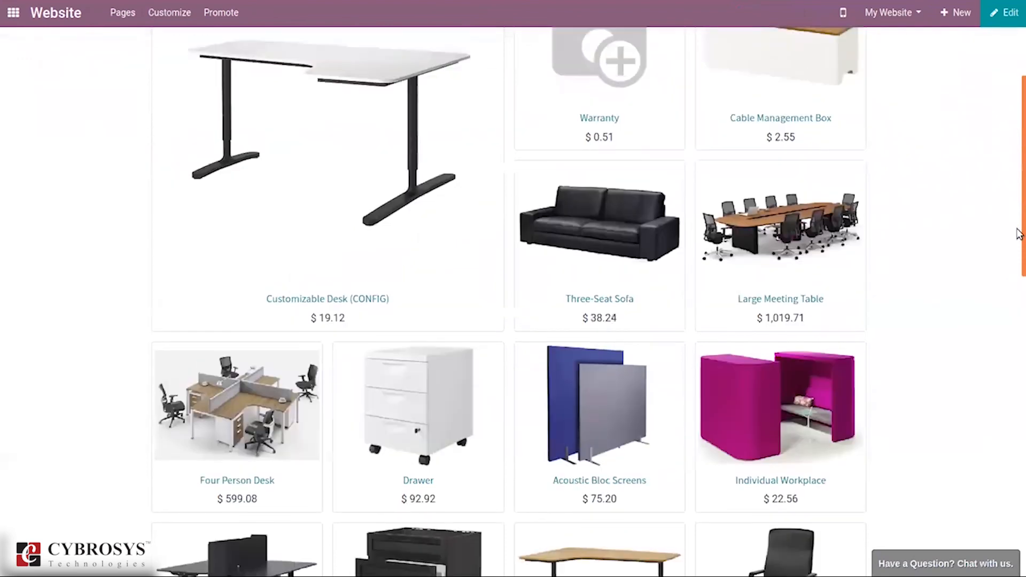
scroll(down, 3)
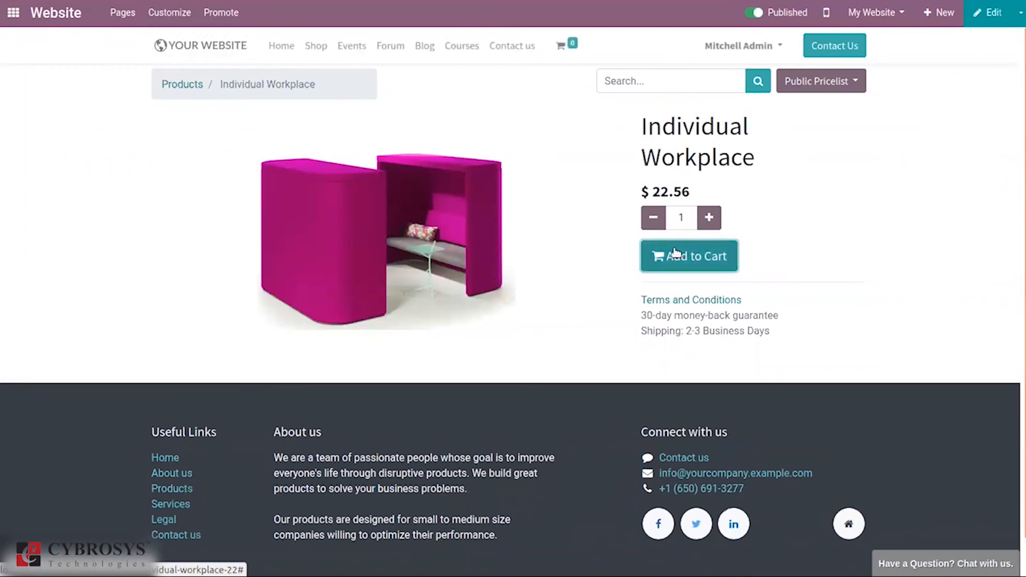
click(688, 256)
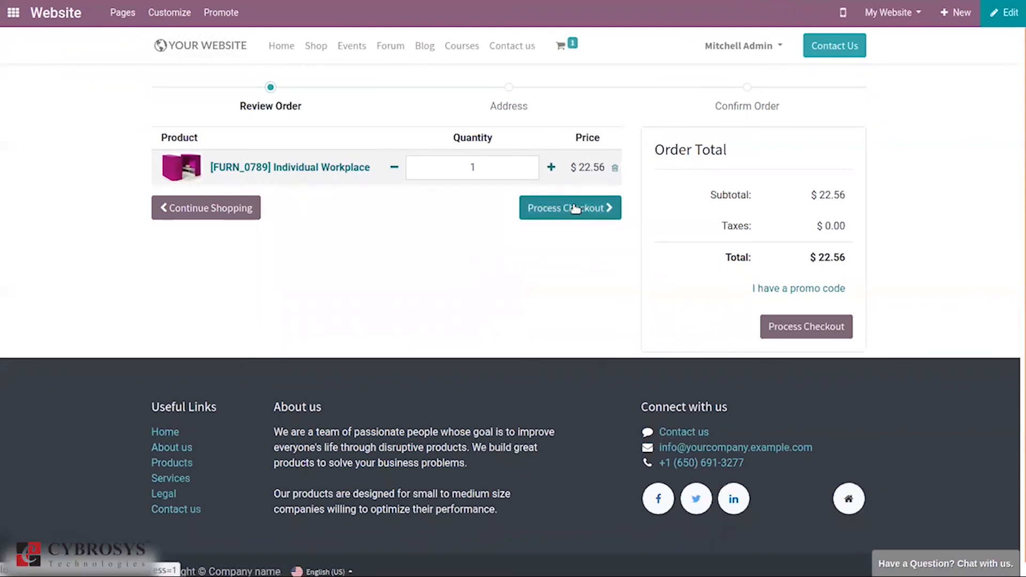
mouse_move(778, 223)
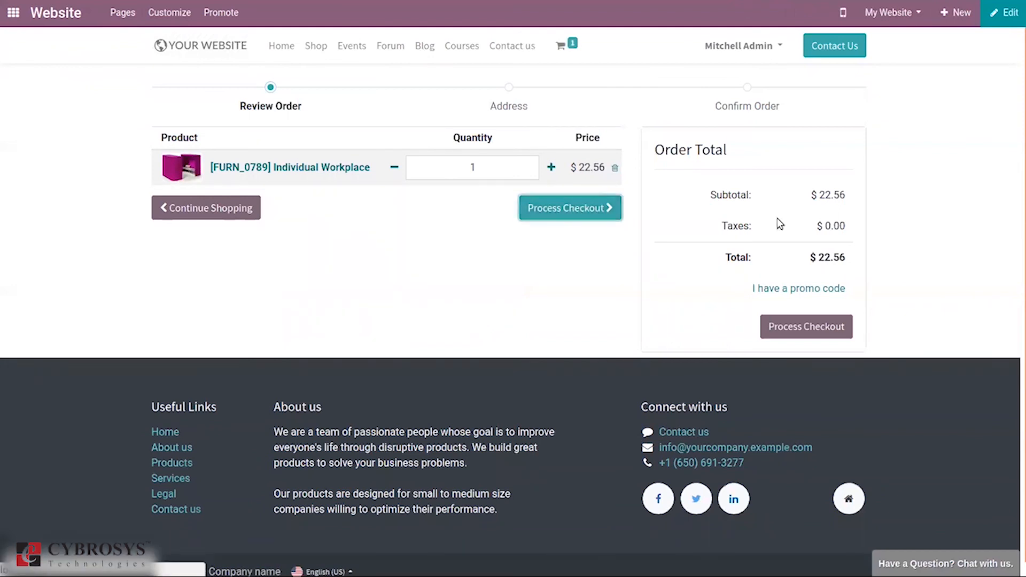
Process checkout to Confirm Order and pay with Demo.
click(569, 208)
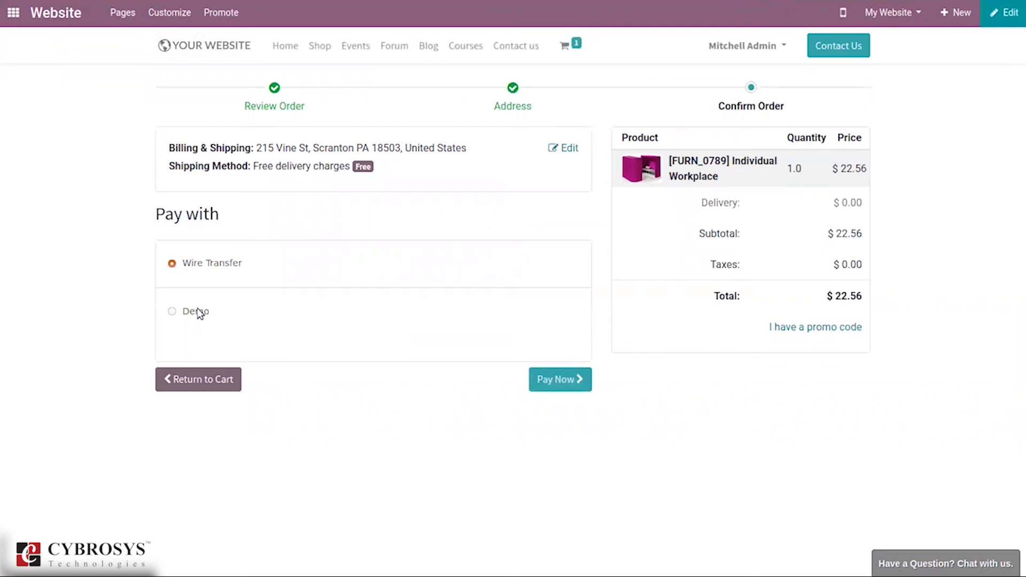
click(172, 311)
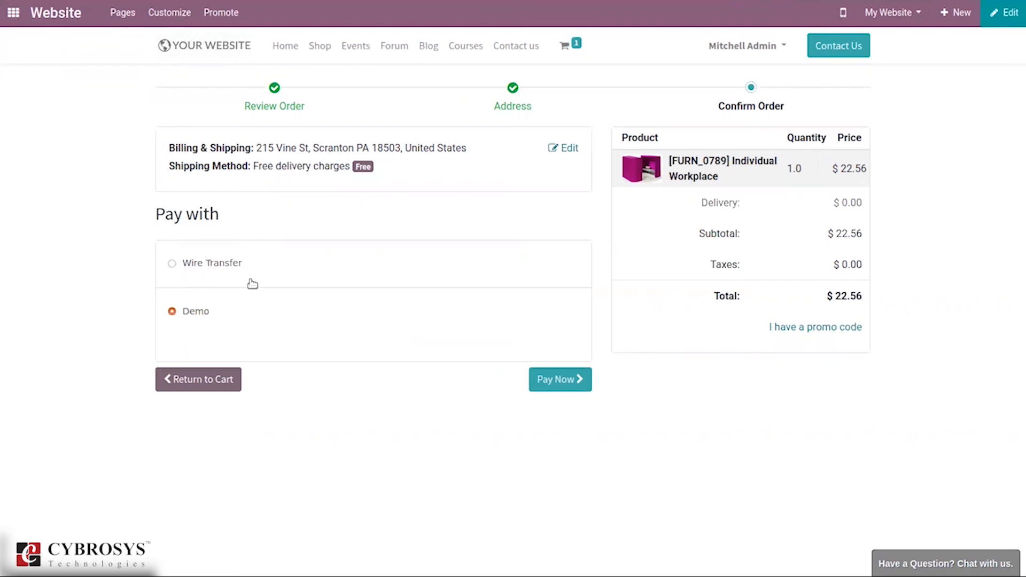
mouse_move(238, 266)
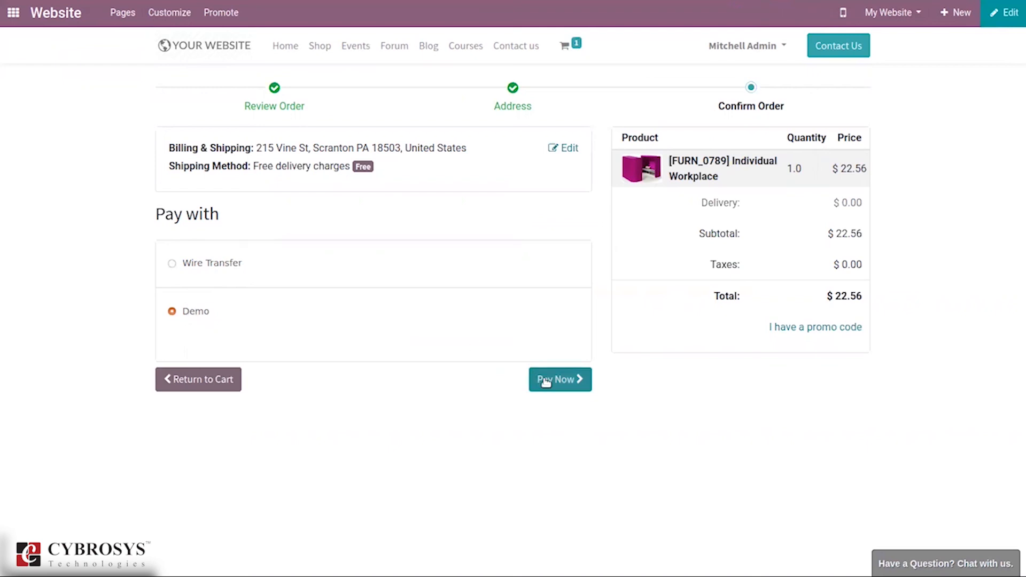
mouse_move(804, 427)
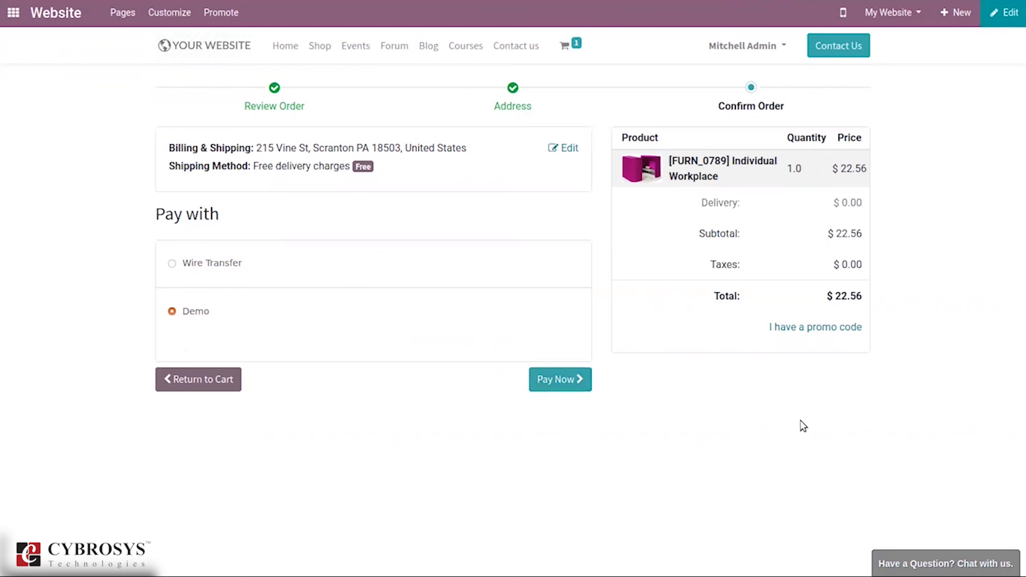